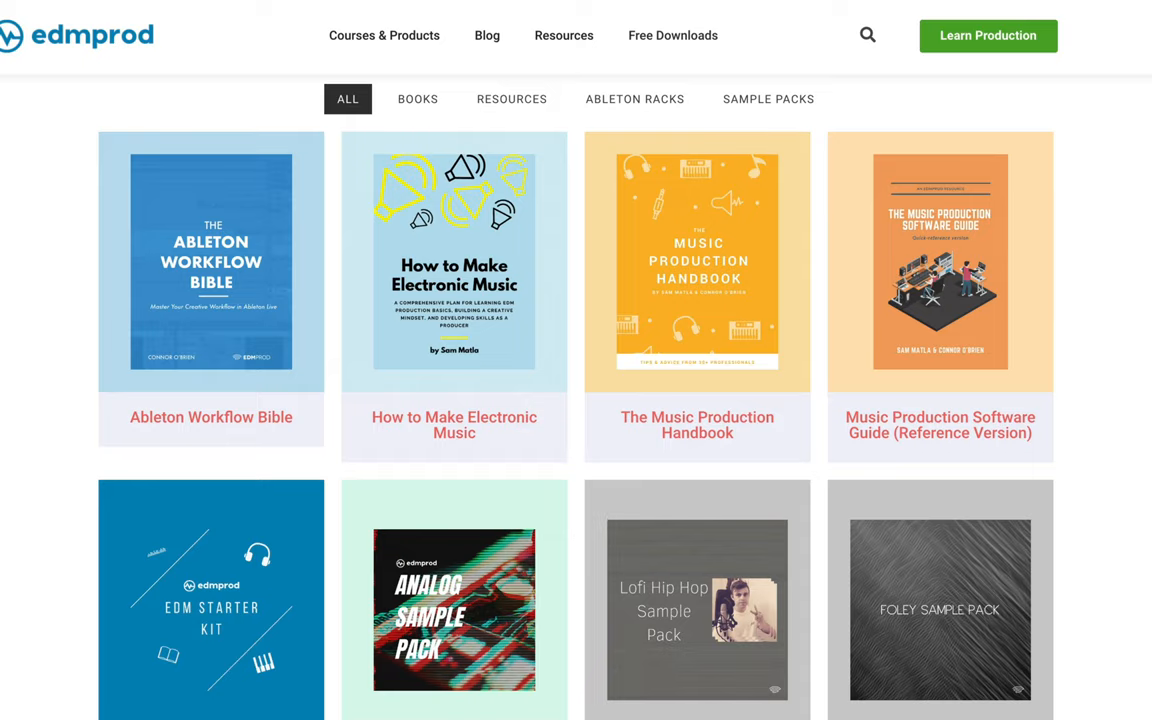
Step: Select the FOUSHEE vocal clip so its Utility and Pro-Q 3 chain shows in Detail View
scroll("down", 3)
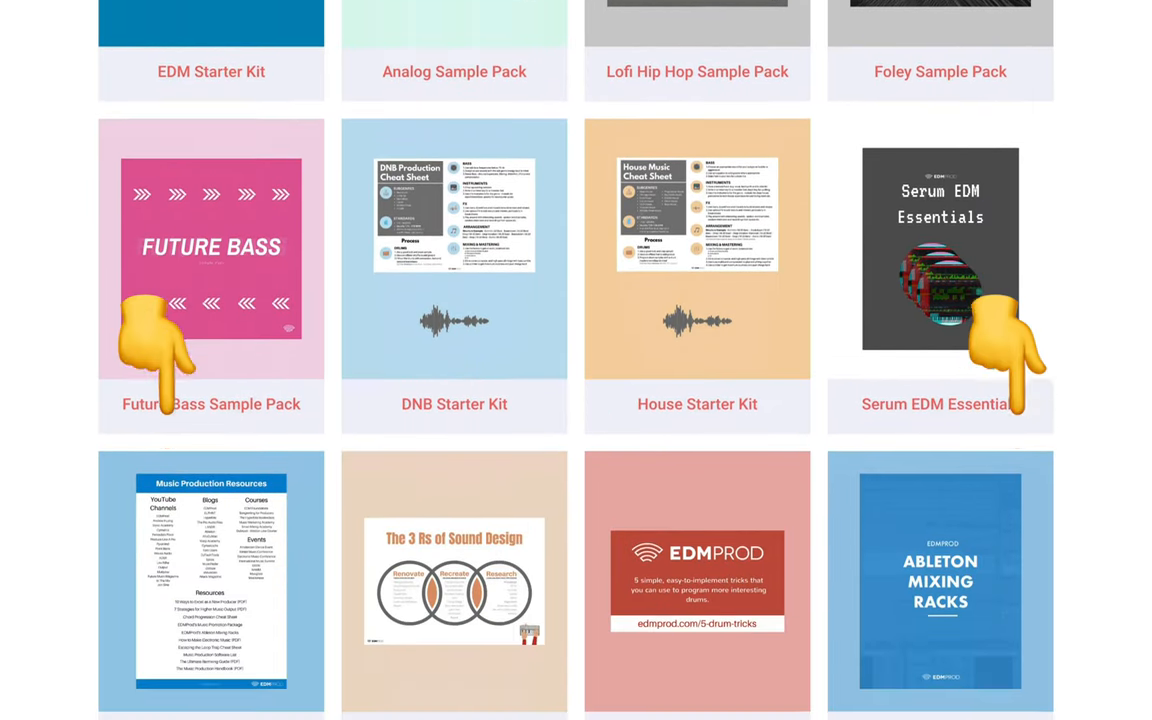
scroll("down", 3)
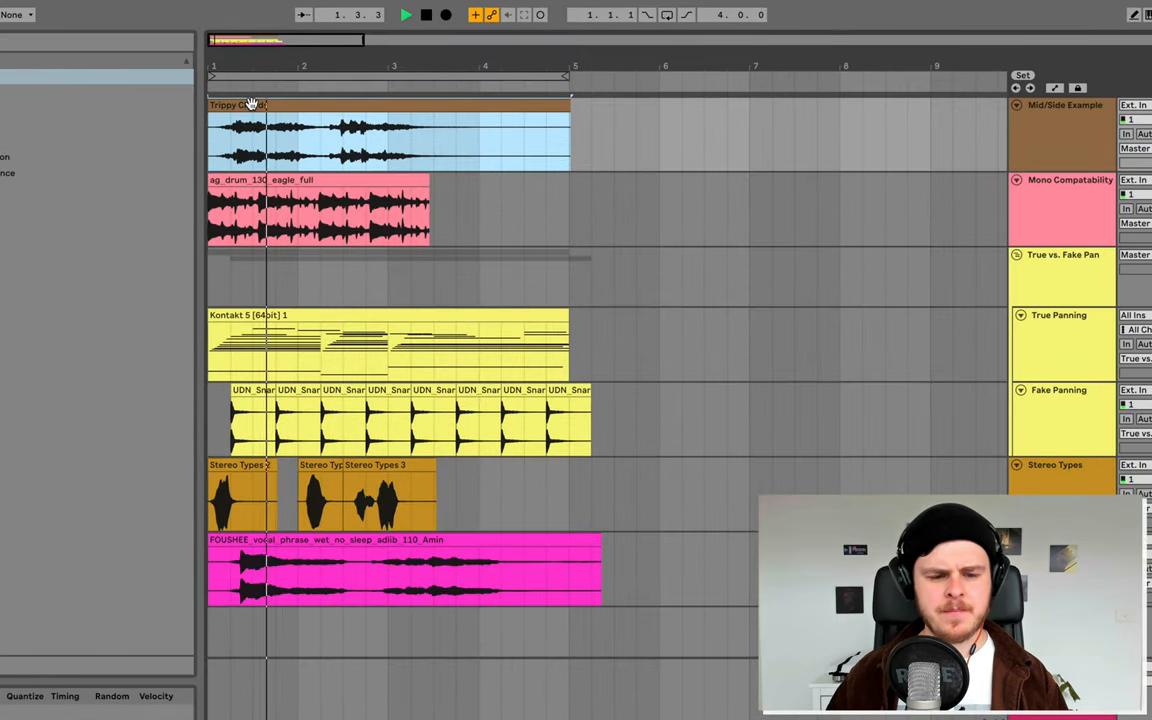
left_click(405, 14)
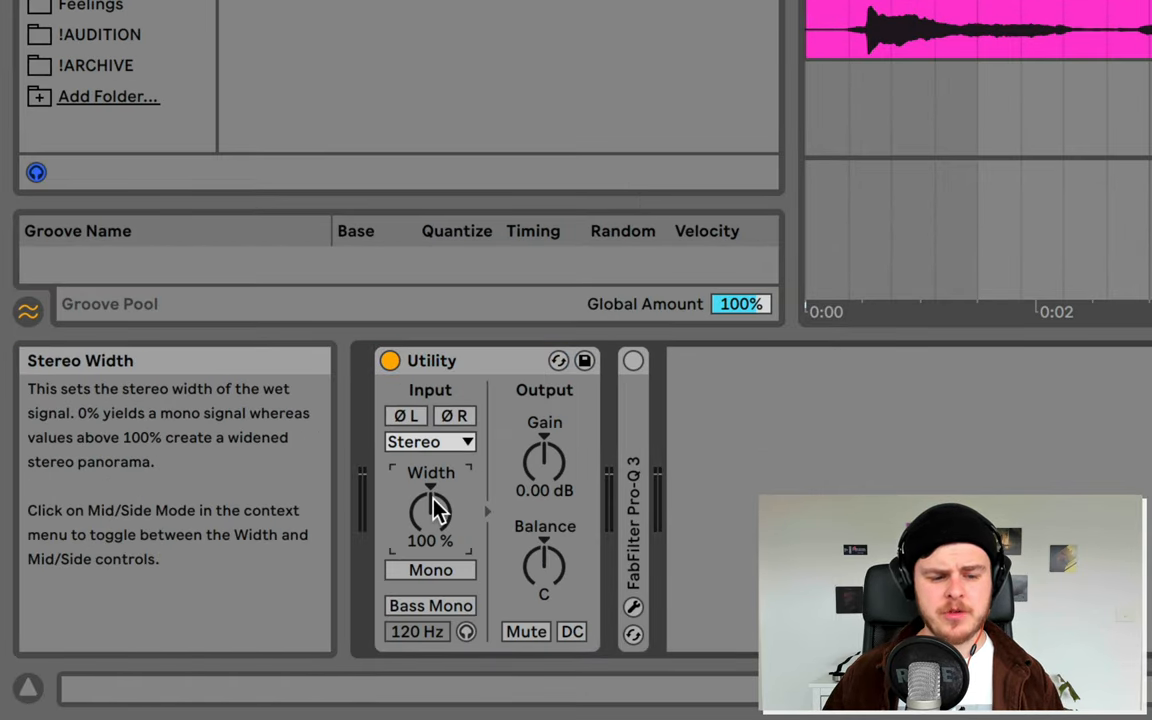
Step: Switch Utility's Width to Mid/Side mode and push the balance to 89M then 100M
right_click(430, 510)
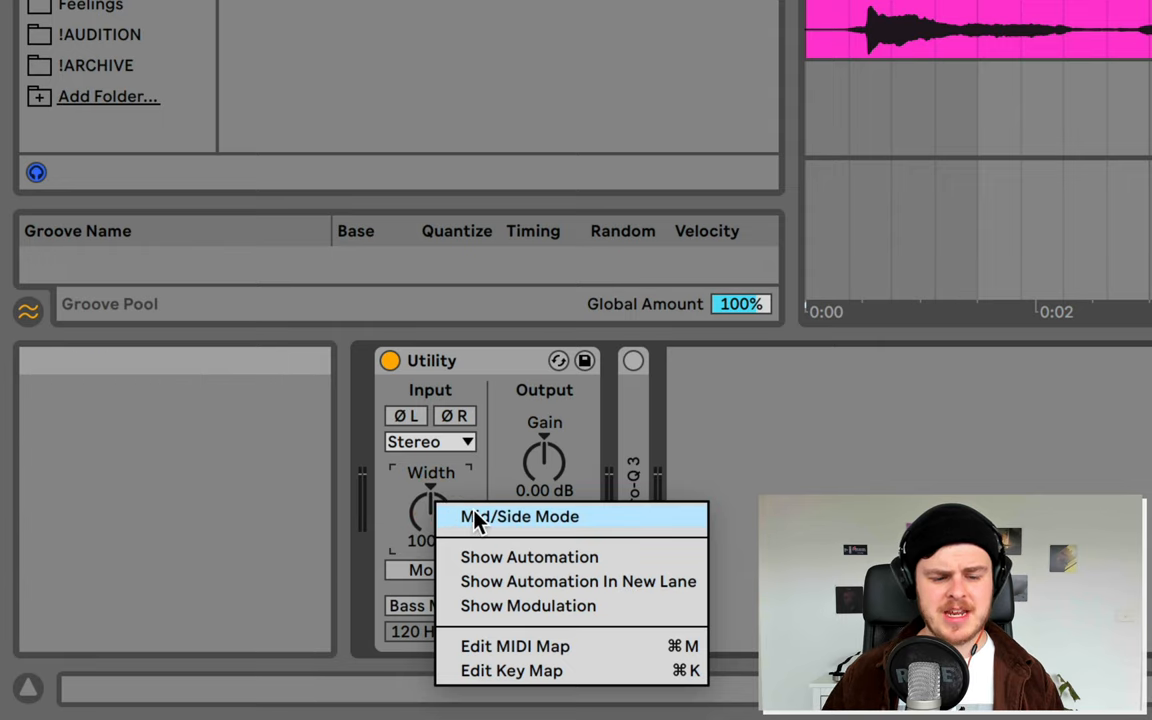
left_click(519, 516)
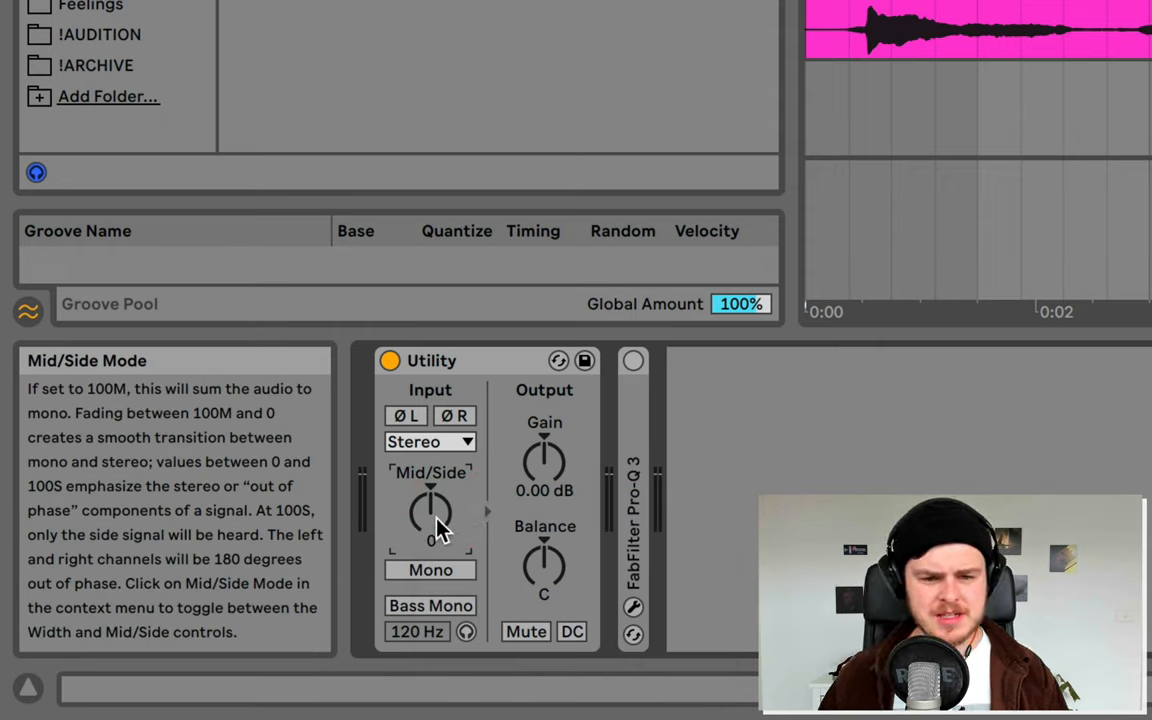
left_click_drag(430, 515, 430, 490)
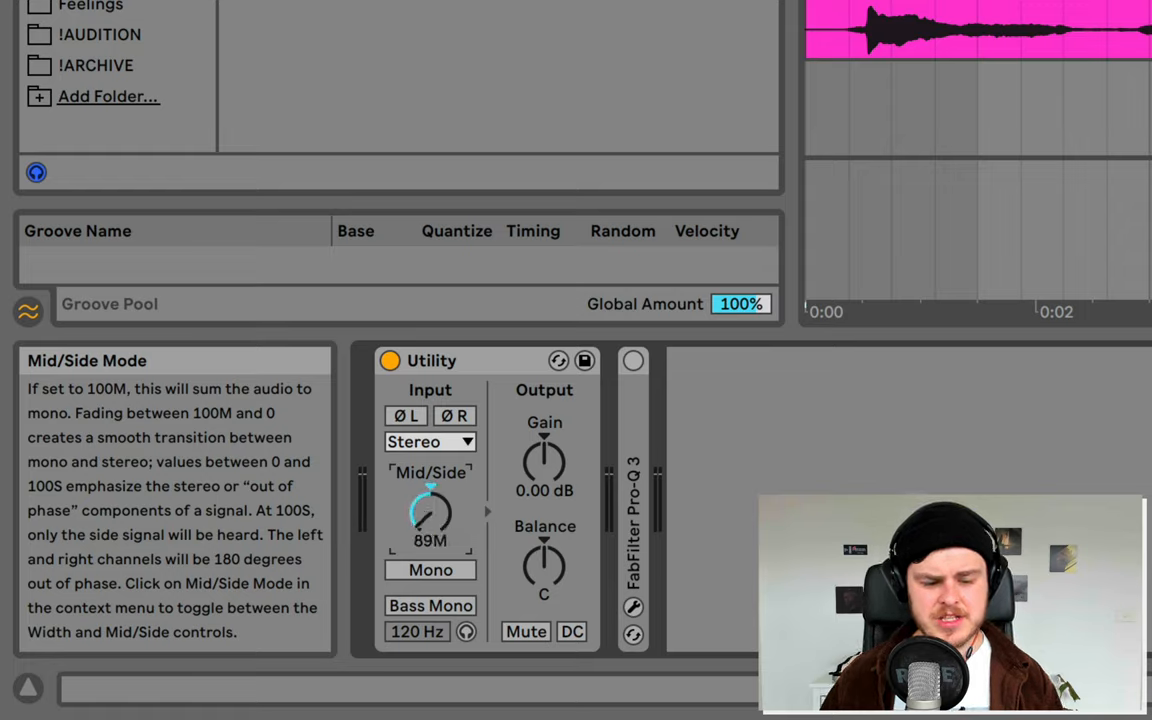
left_click_drag(430, 515, 432, 505)
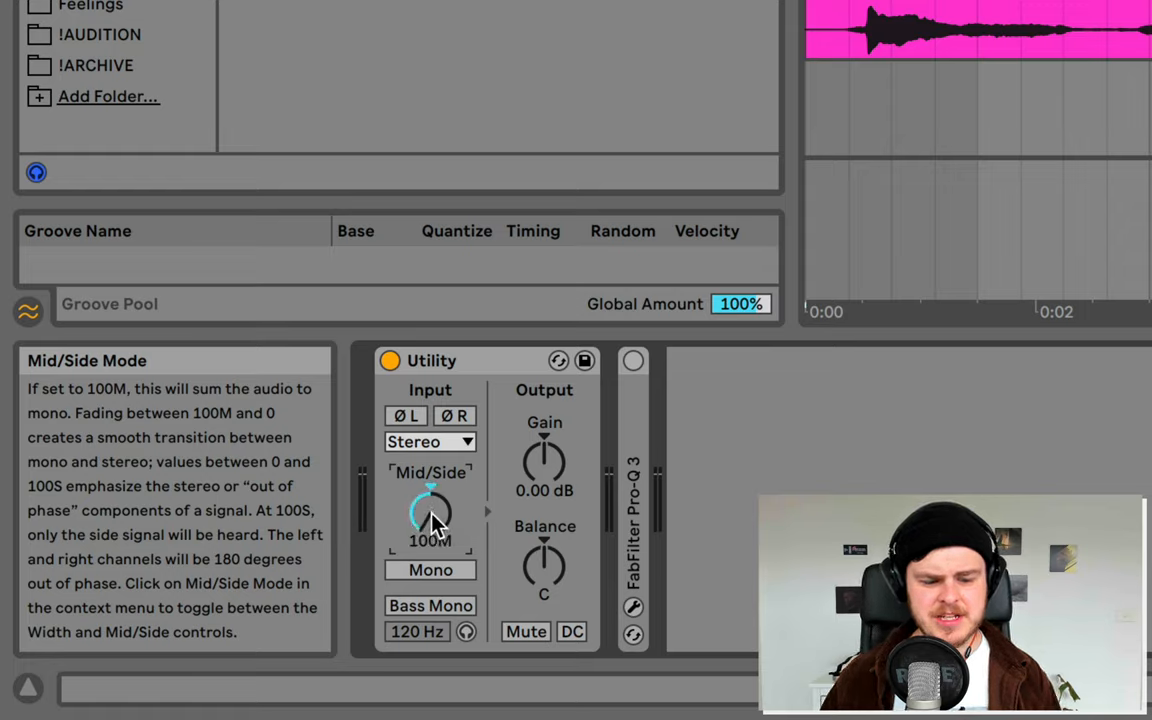
Step: Sweep the Mid/Side balance to 100S for comparison and bring it back to fully mid
left_click_drag(430, 515, 430, 500)
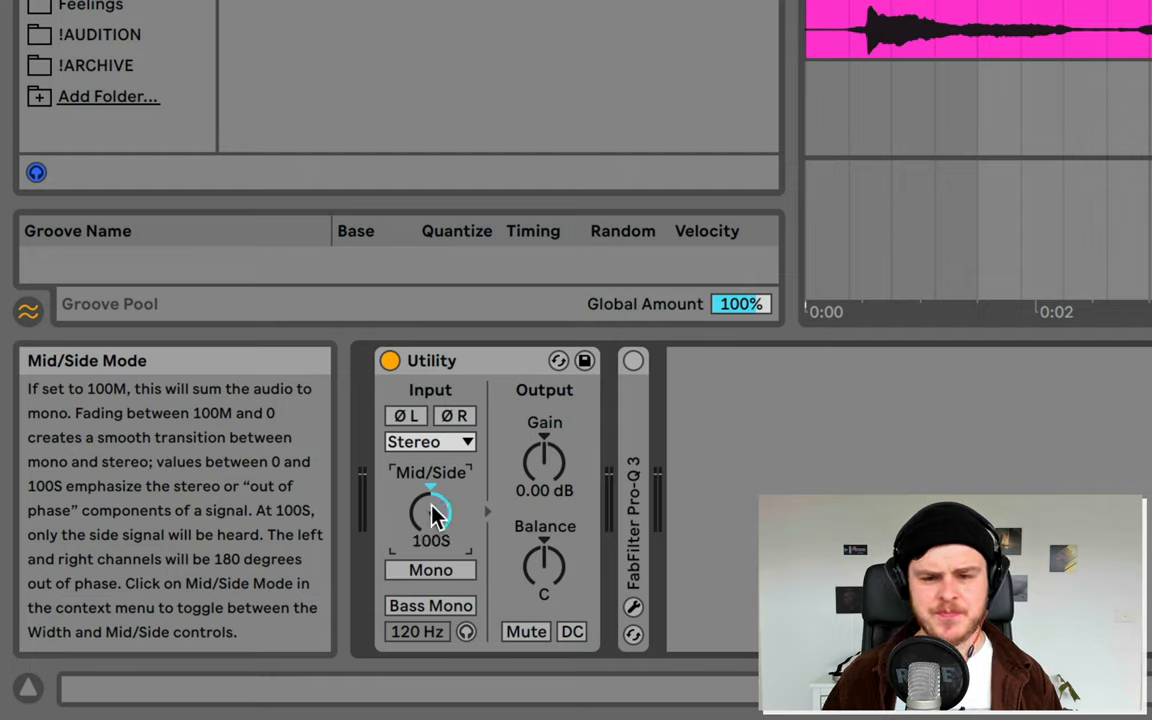
left_click_drag(430, 510, 430, 490)
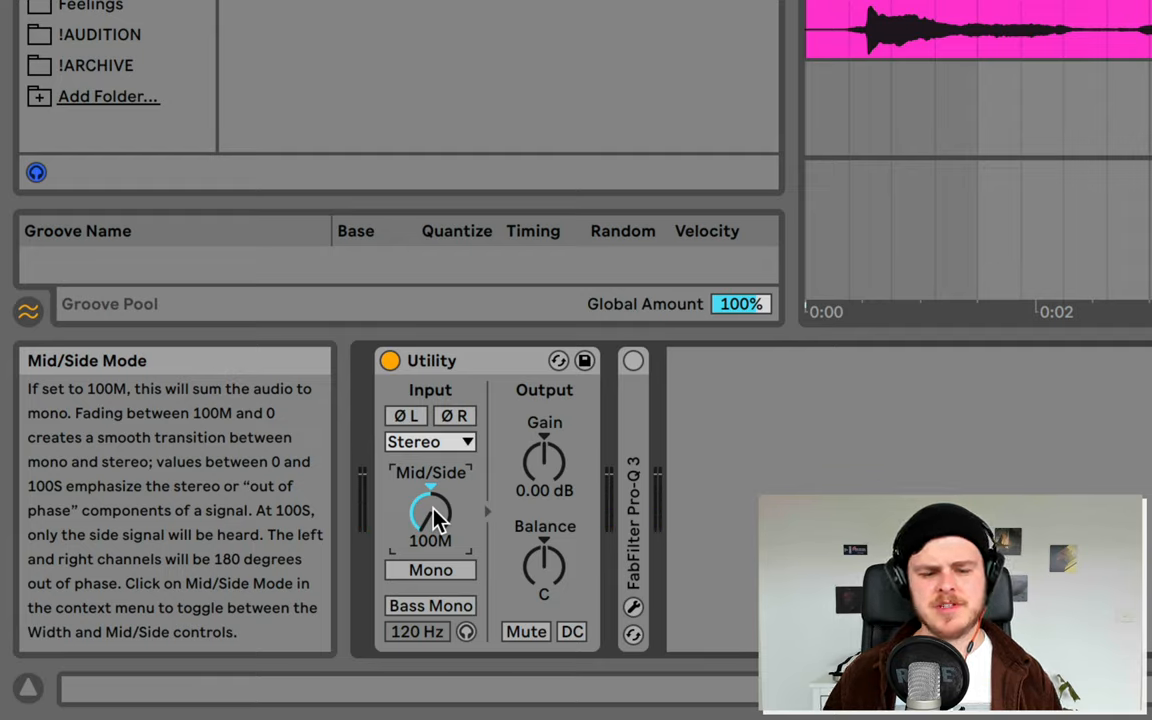
left_click_drag(430, 515, 430, 500)
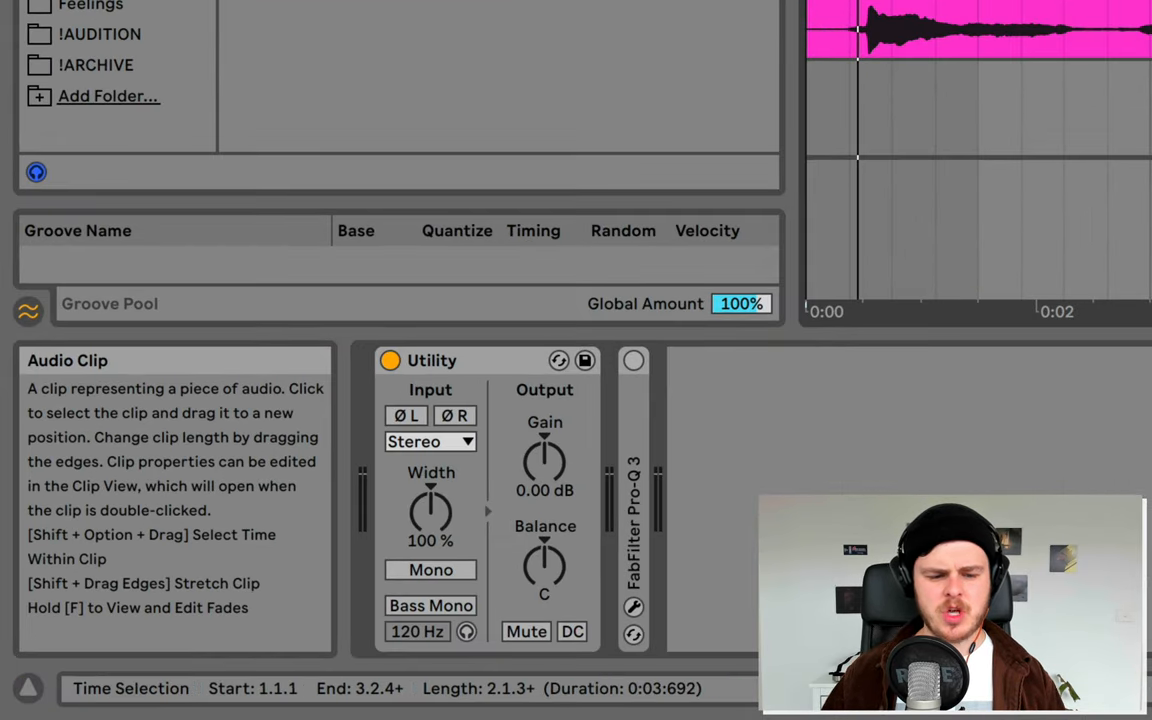
mouse_move(431, 513)
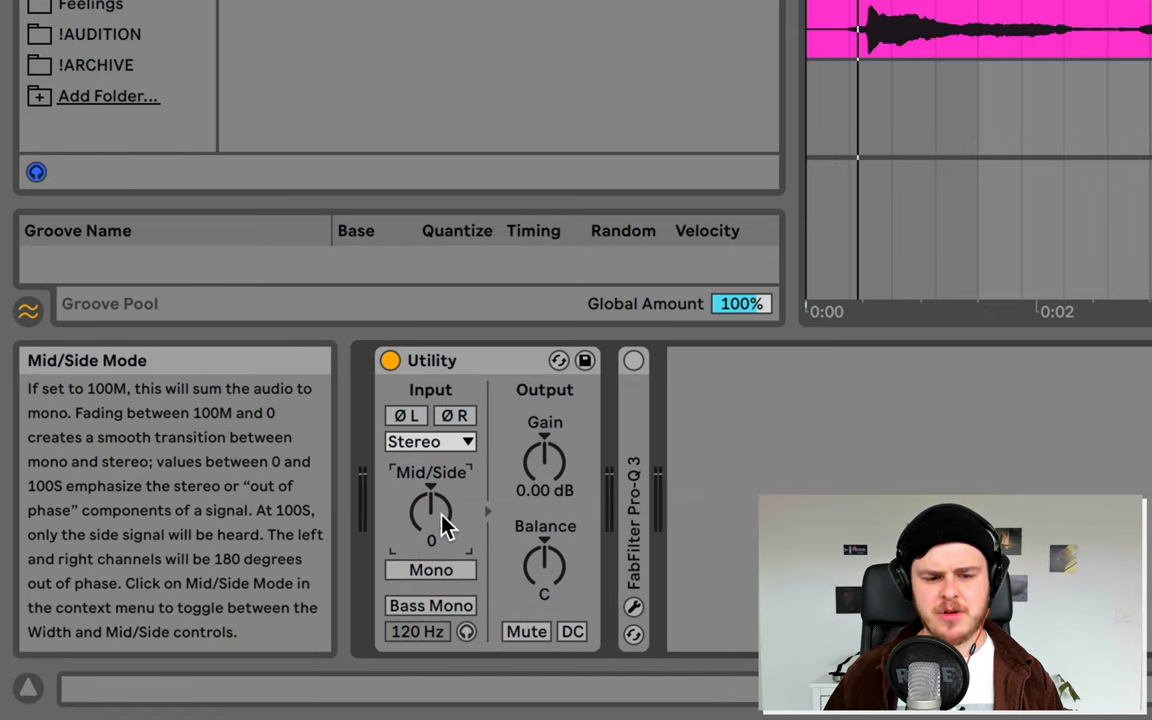
Step: Drag the vocal Utility's Mid/Side knob back to a neutral 0
left_click_drag(432, 513, 432, 490)
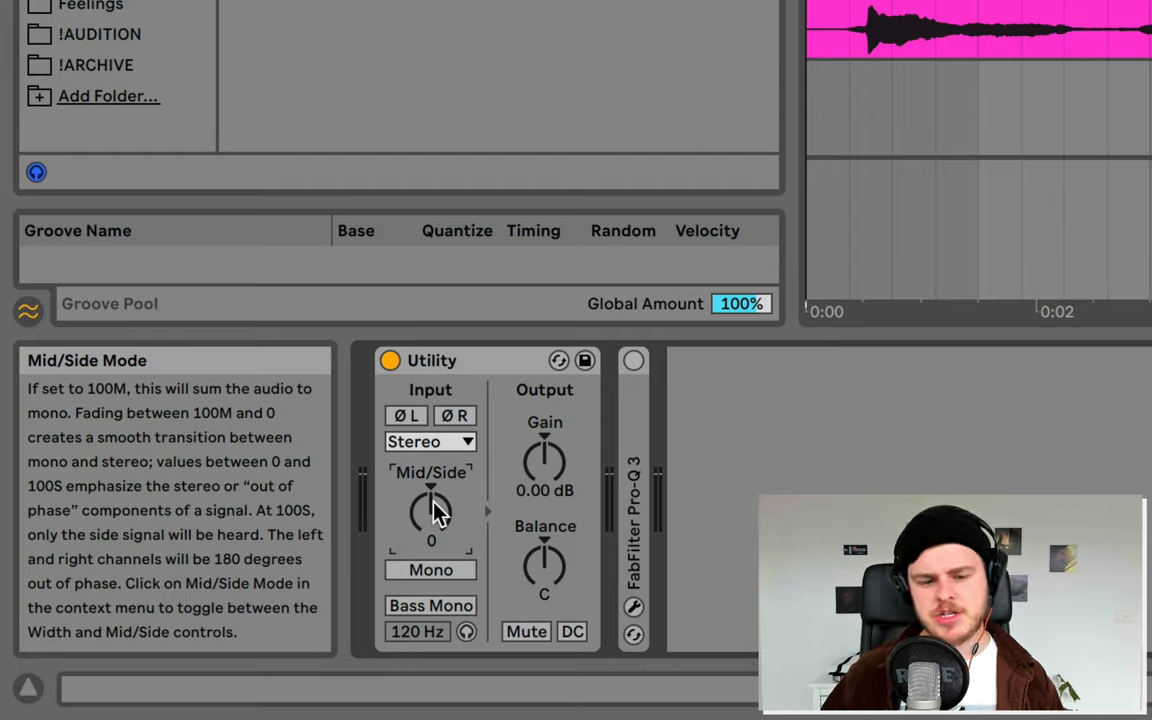
mouse_move(430, 569)
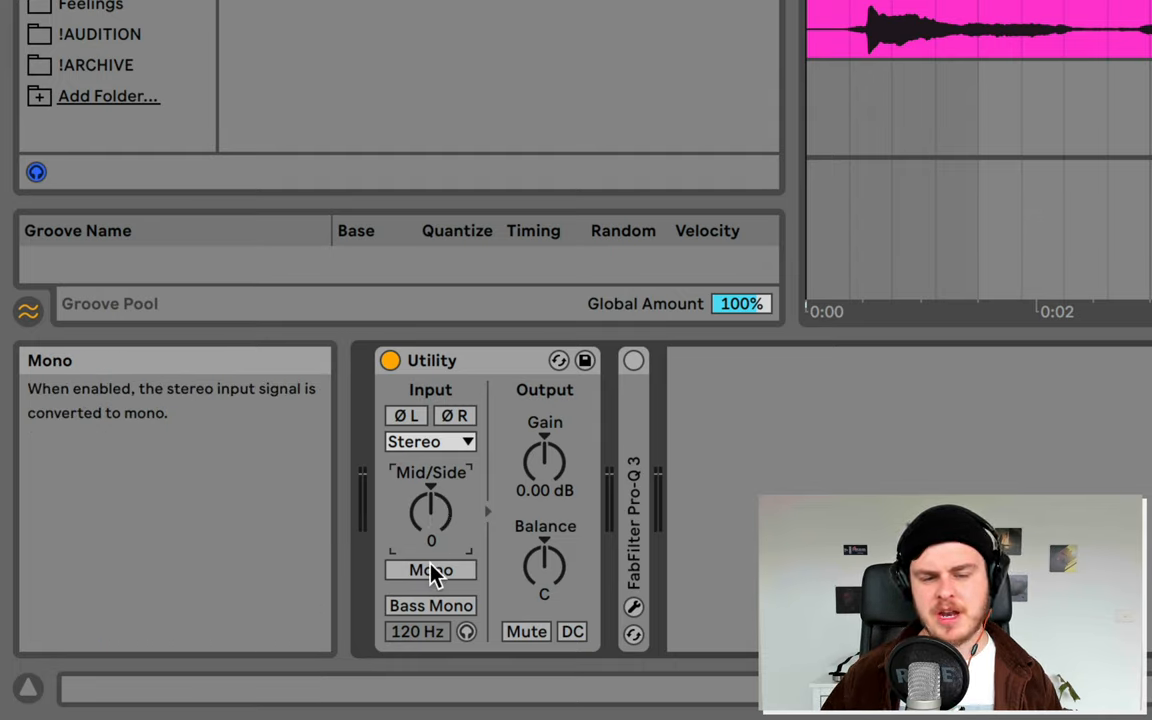
left_click(430, 569)
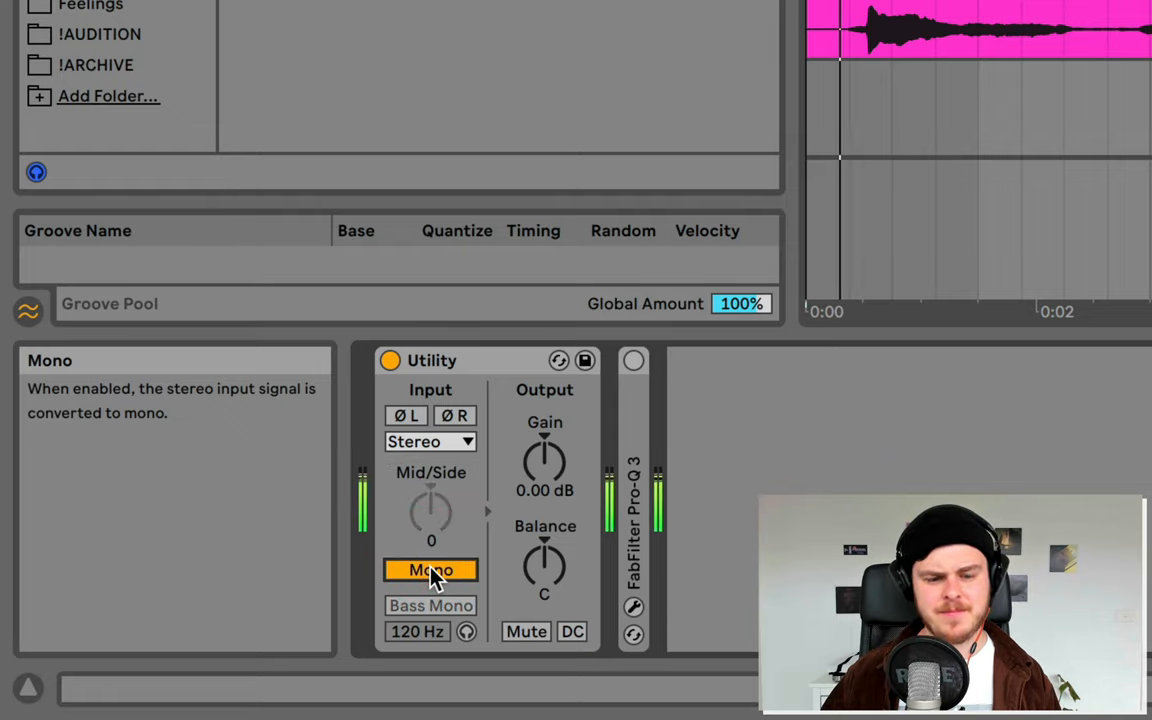
left_click(430, 570)
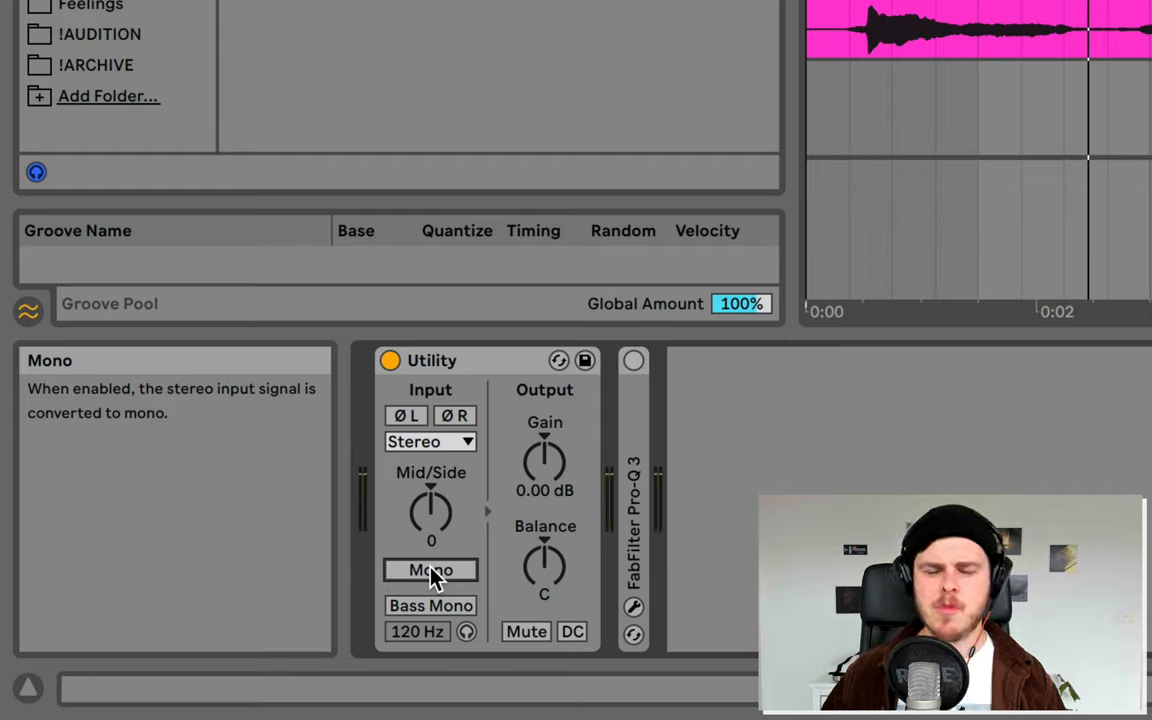
mouse_move(430, 442)
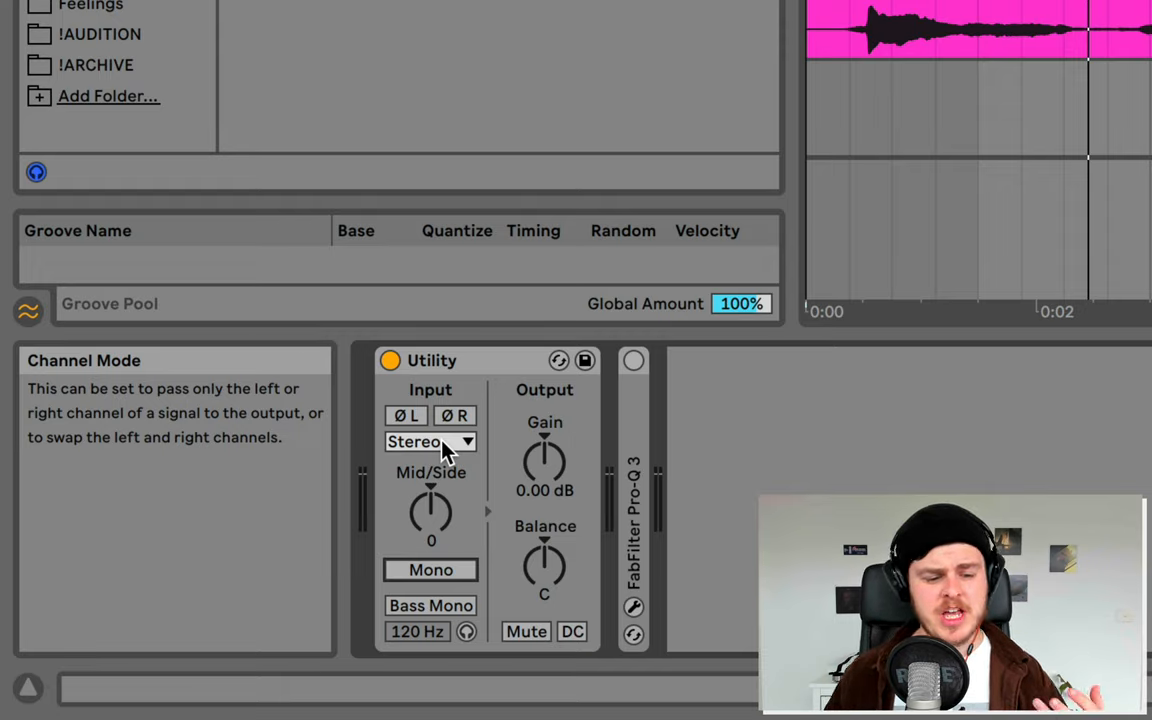
left_click(430, 441)
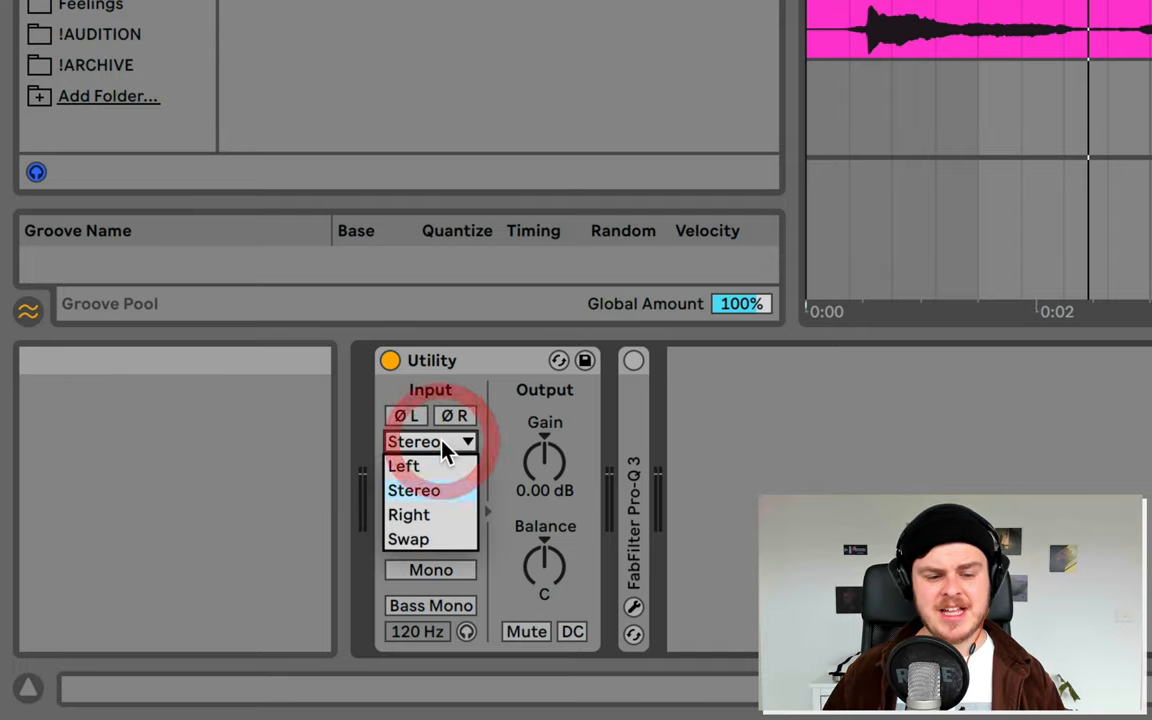
mouse_move(430, 465)
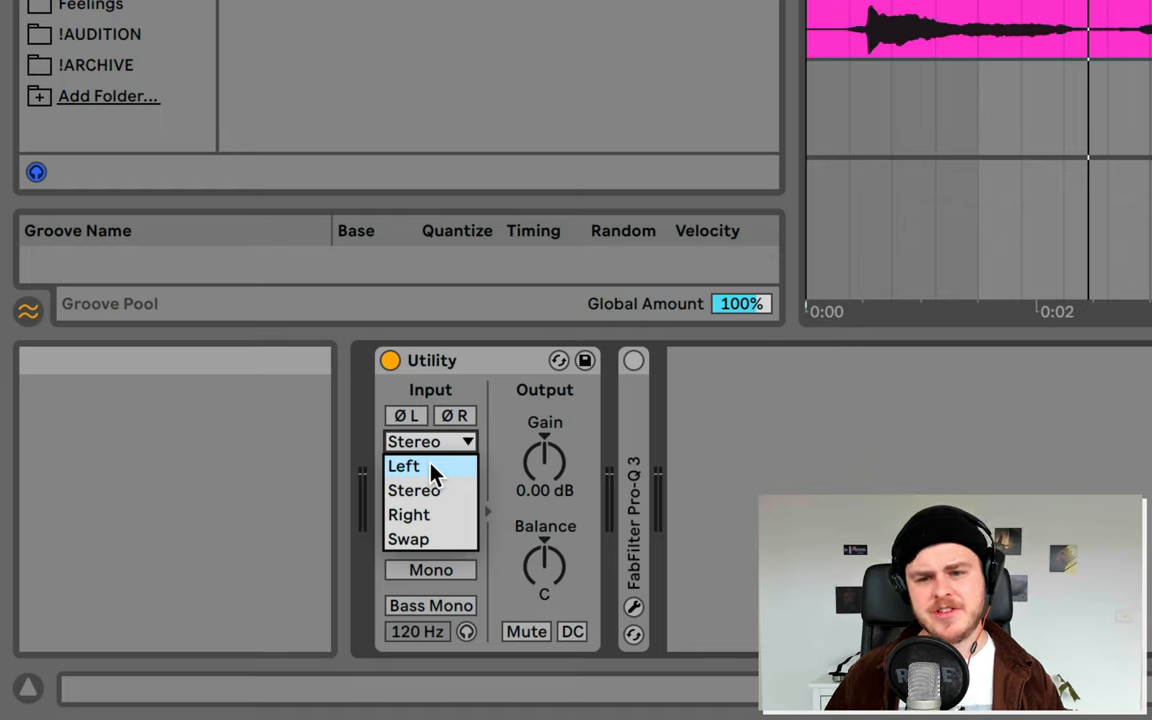
left_click(404, 466)
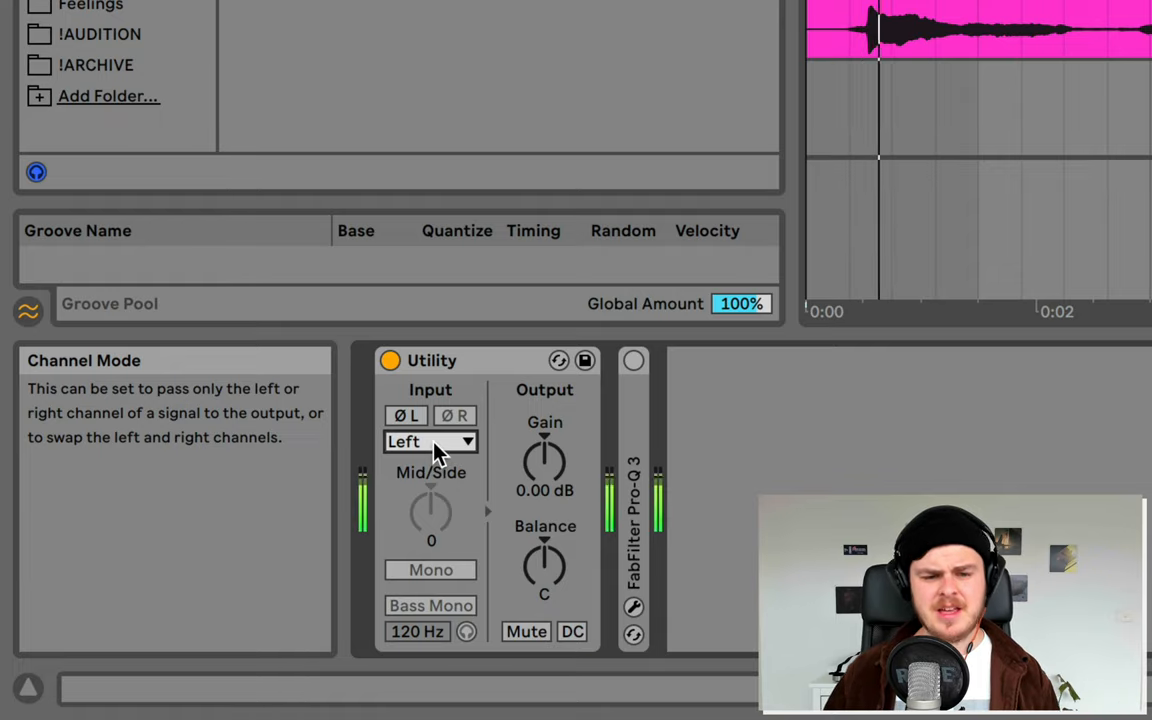
left_click(430, 441)
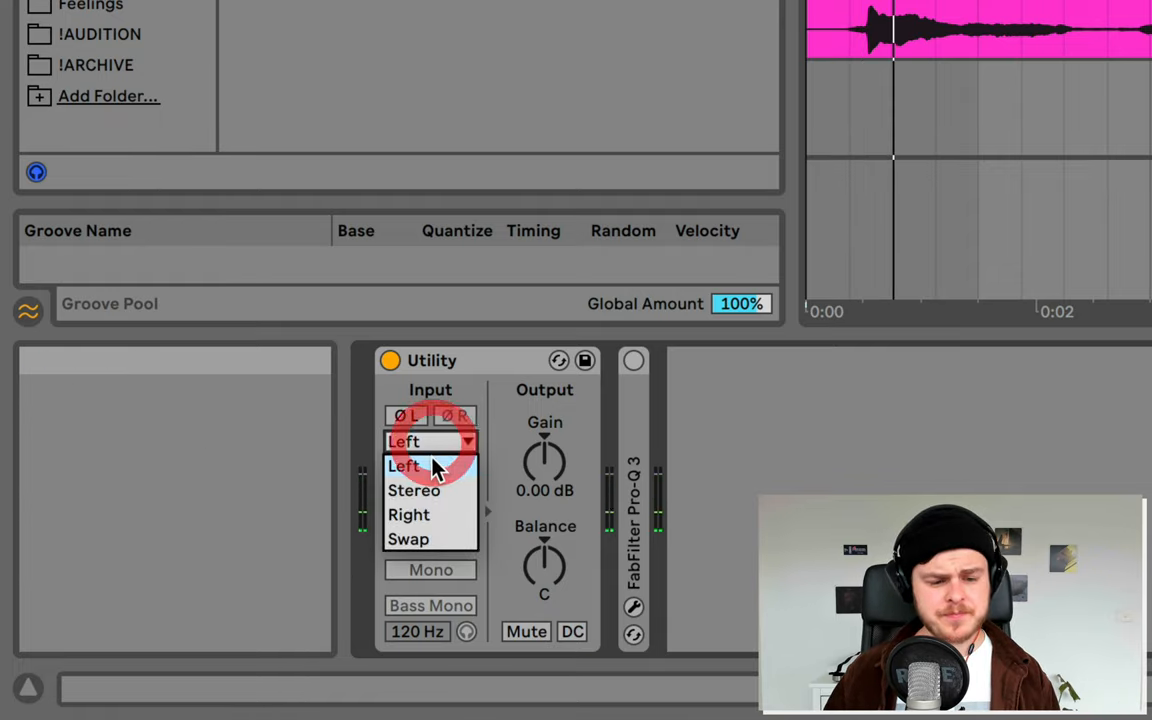
mouse_move(428, 490)
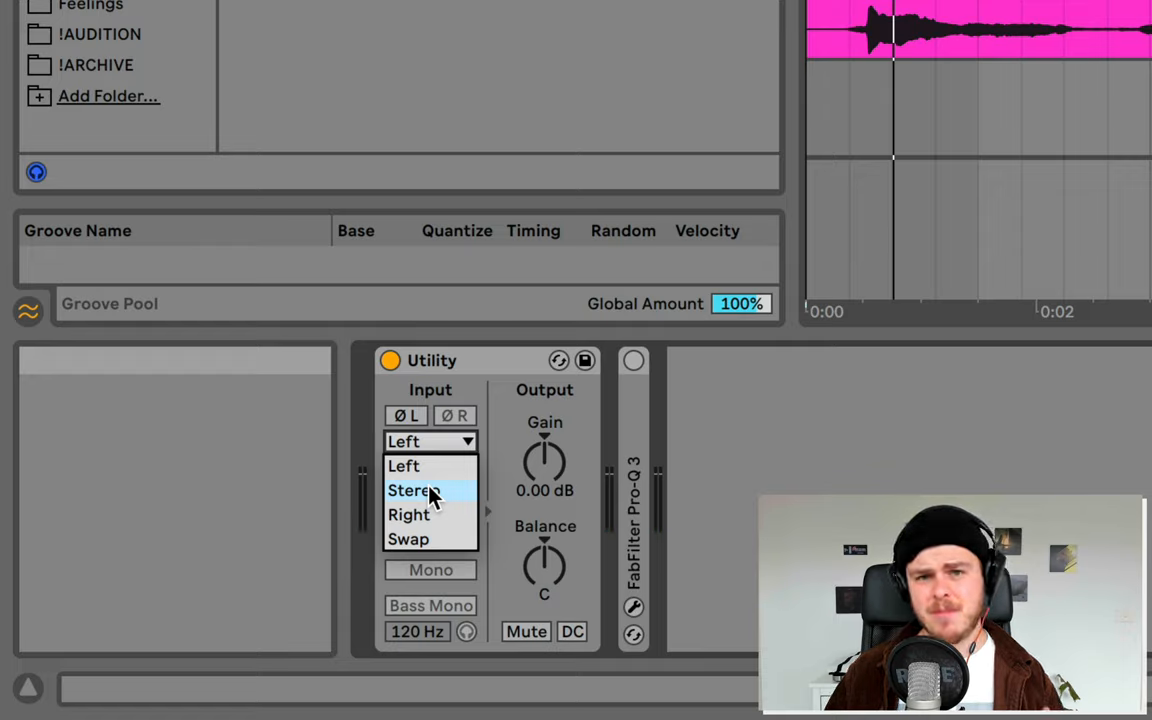
mouse_move(430, 452)
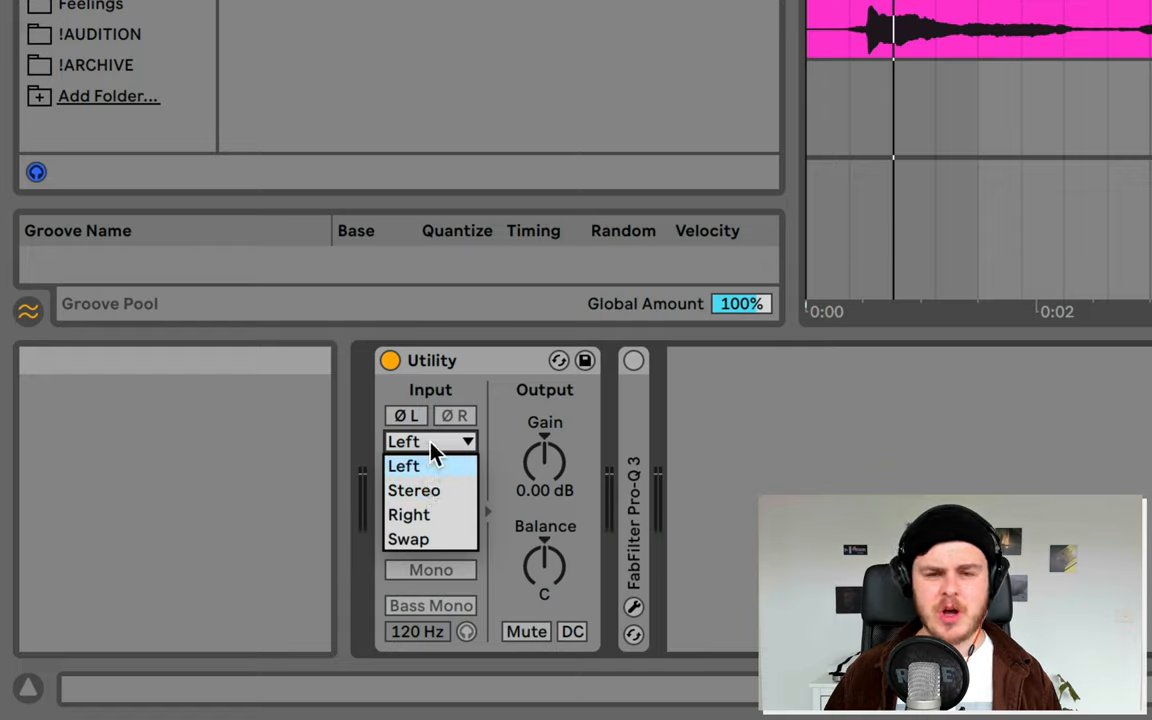
mouse_move(420, 490)
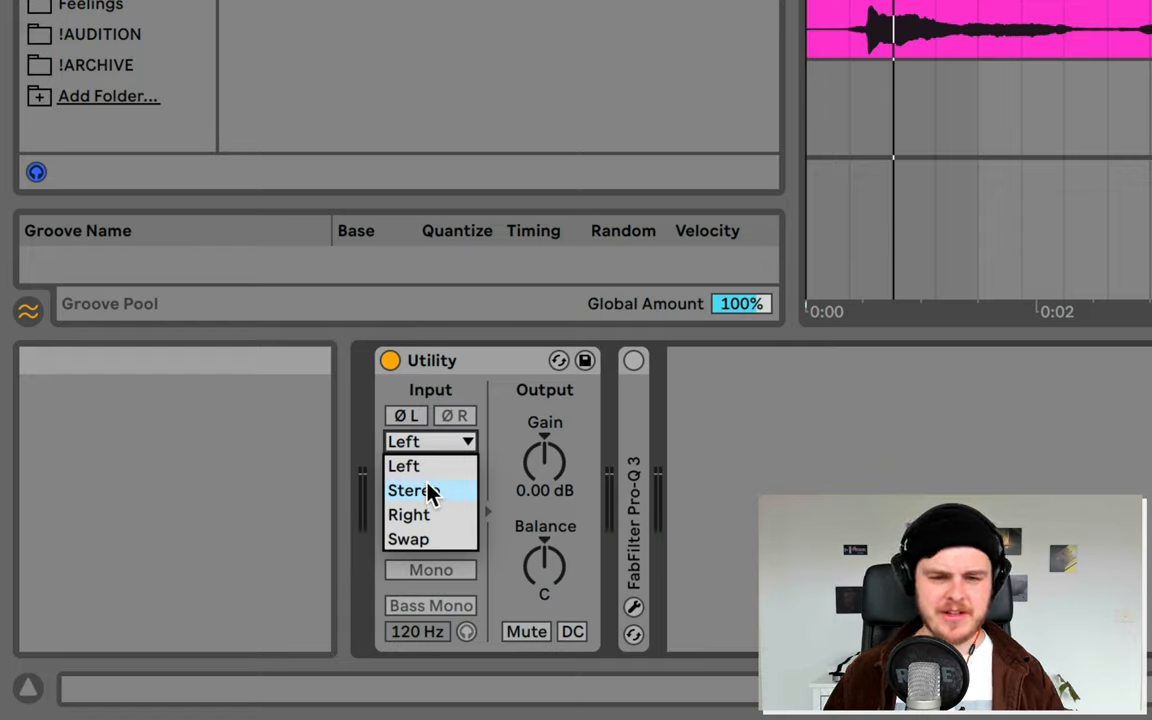
left_click(413, 490)
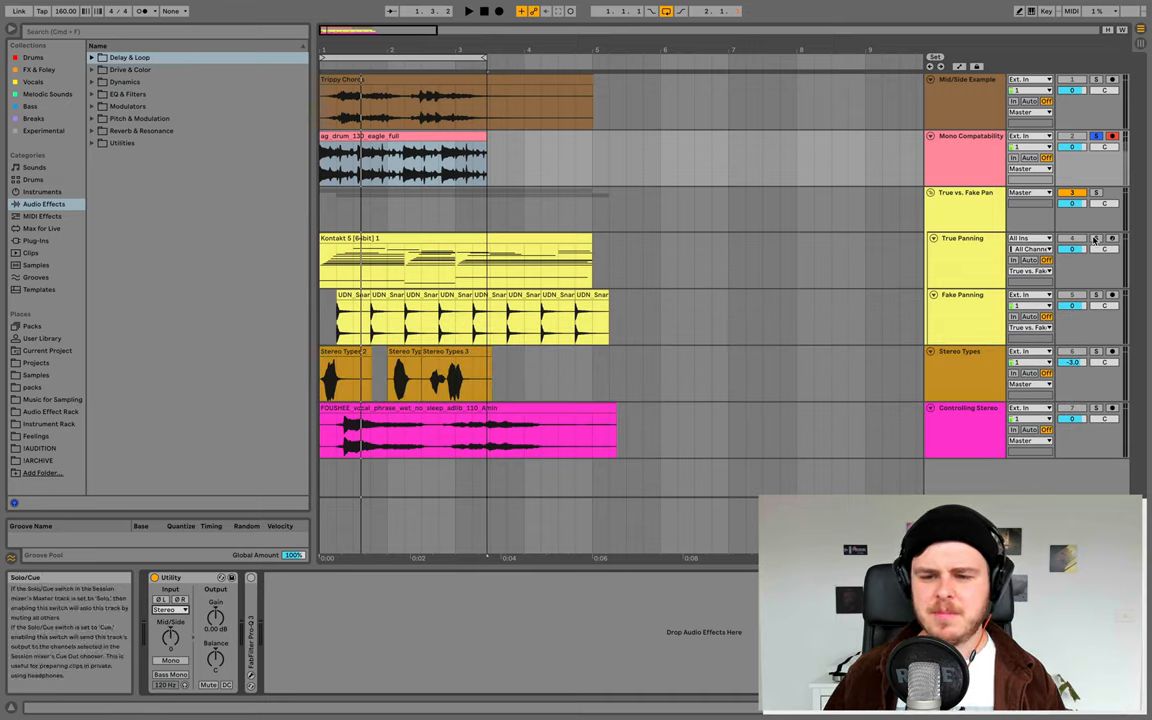
Step: Solo the True Panning track, pan it to the left, then reset the pan to centre
left_click(1095, 238)
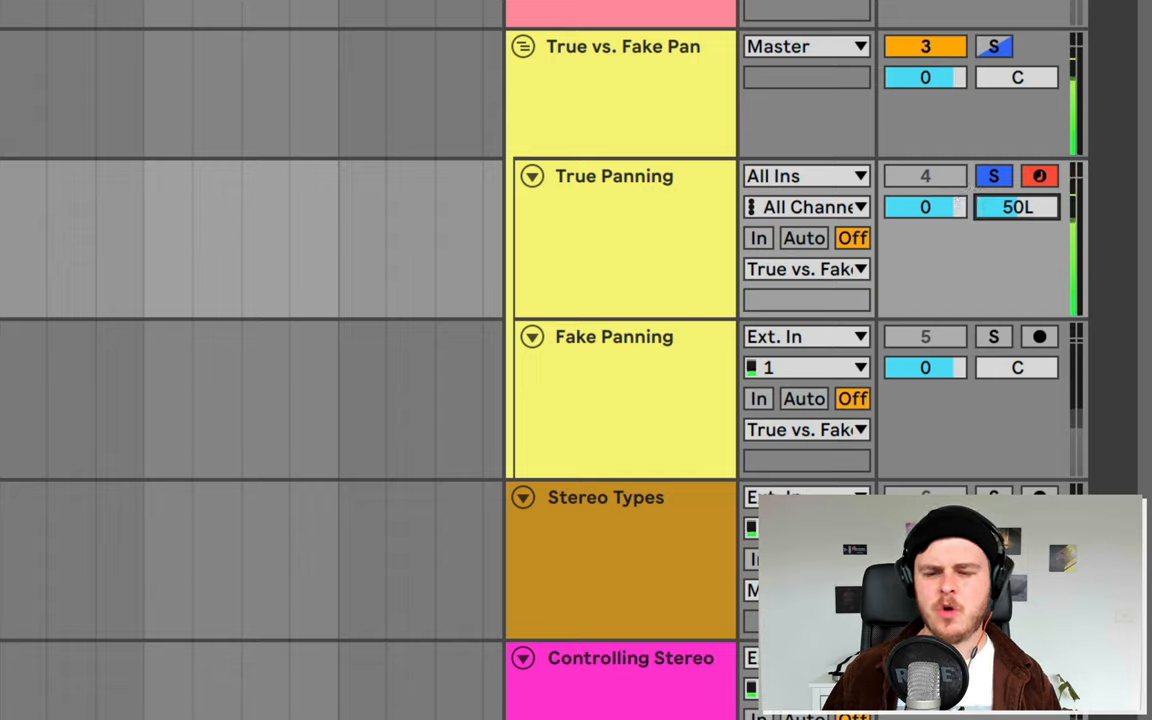
left_click_drag(1016, 207, 1016, 210)
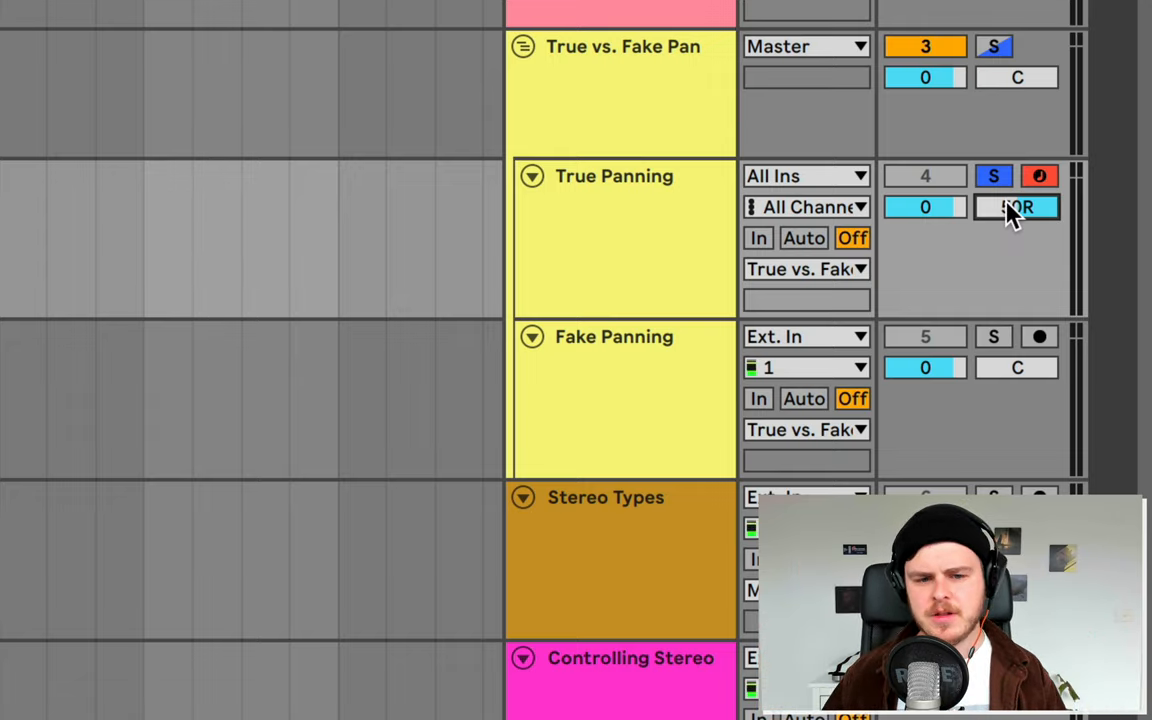
left_click(1016, 207)
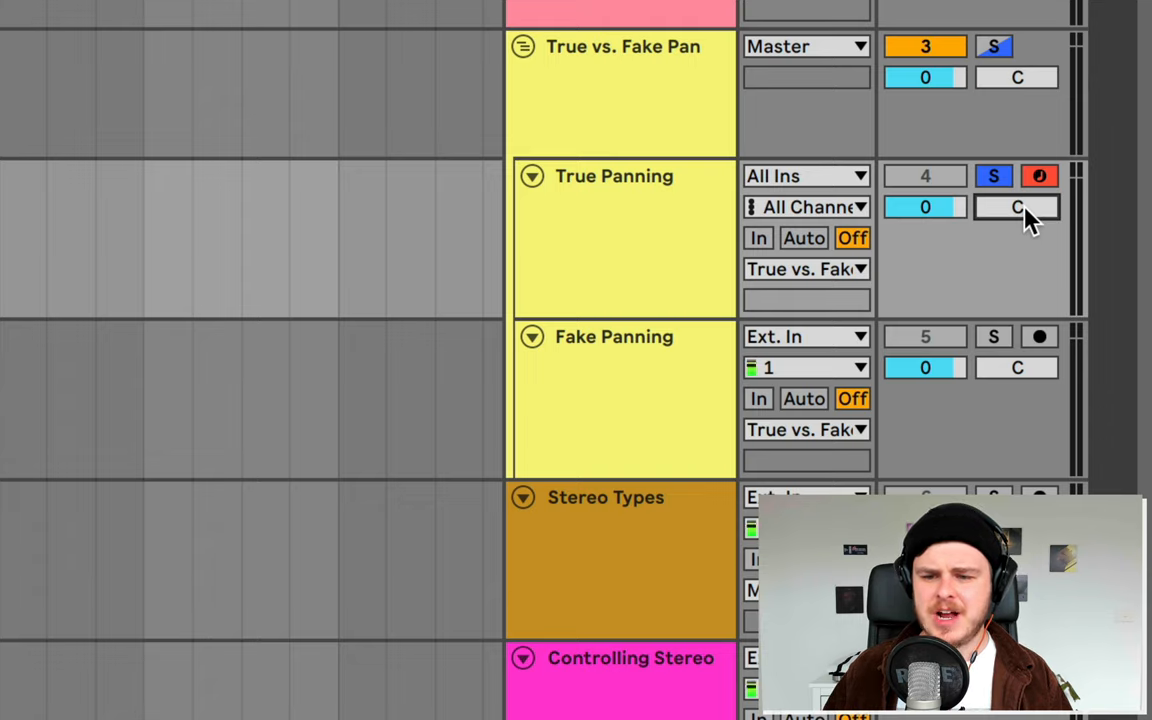
Step: Put the True Panning track into split stereo pan mode and adjust the left channel's pan
right_click(1016, 207)
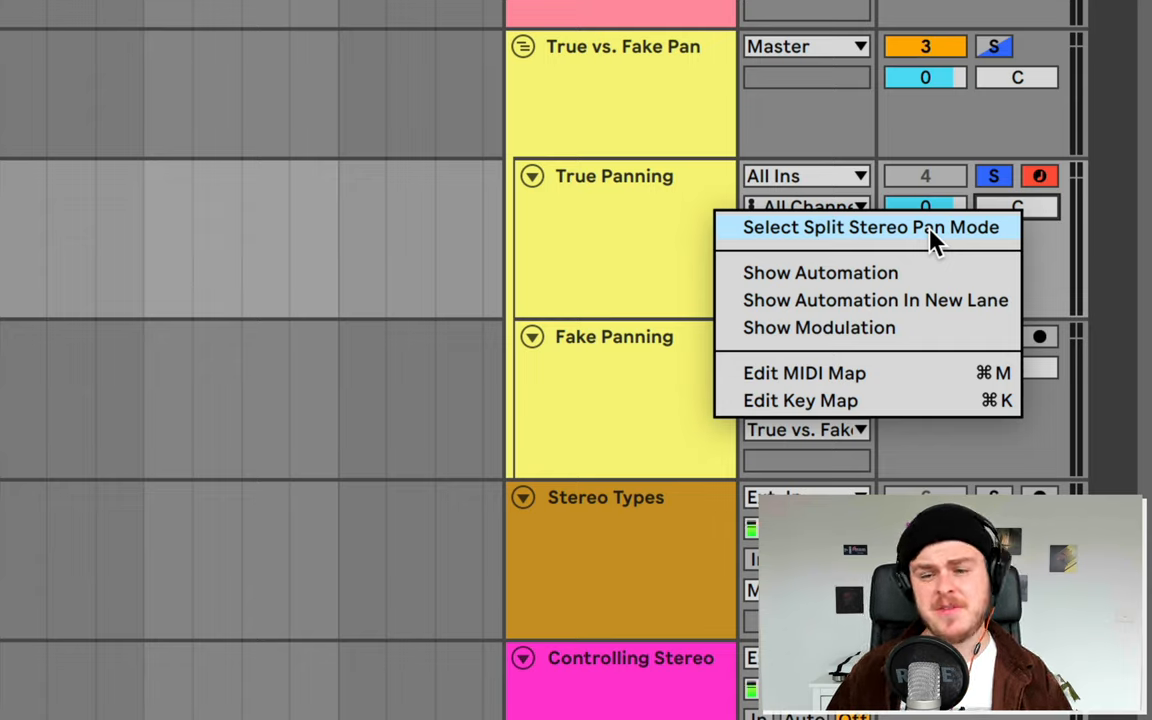
left_click(870, 227)
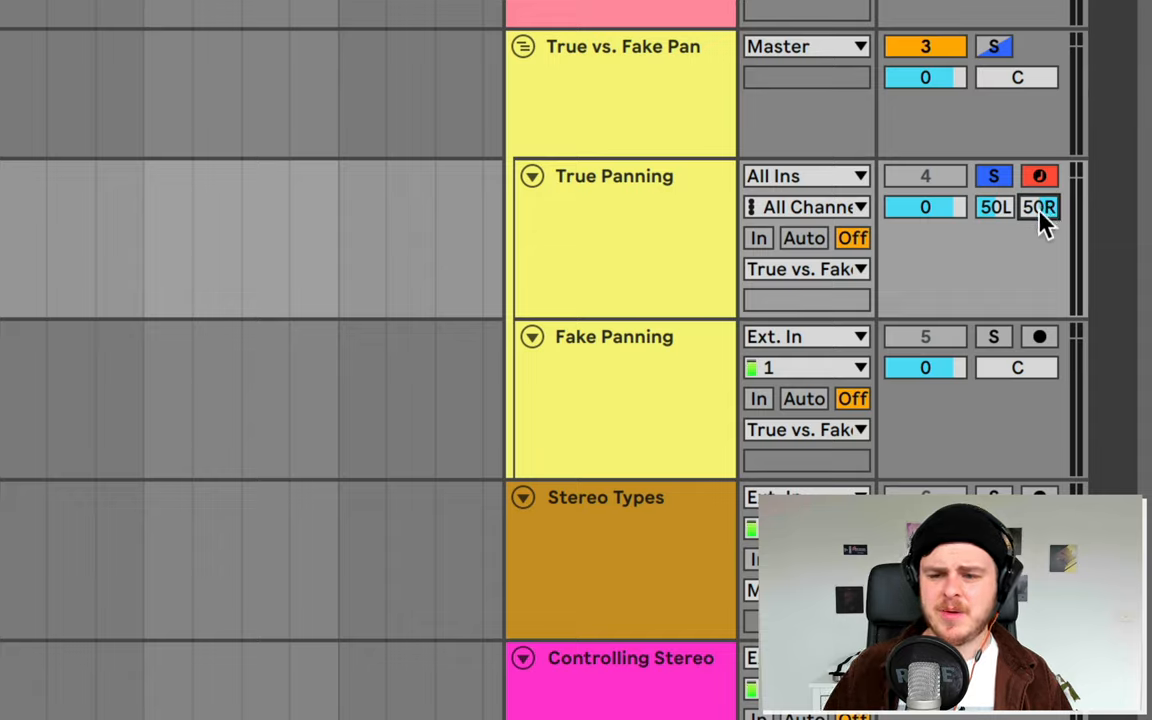
mouse_move(995, 218)
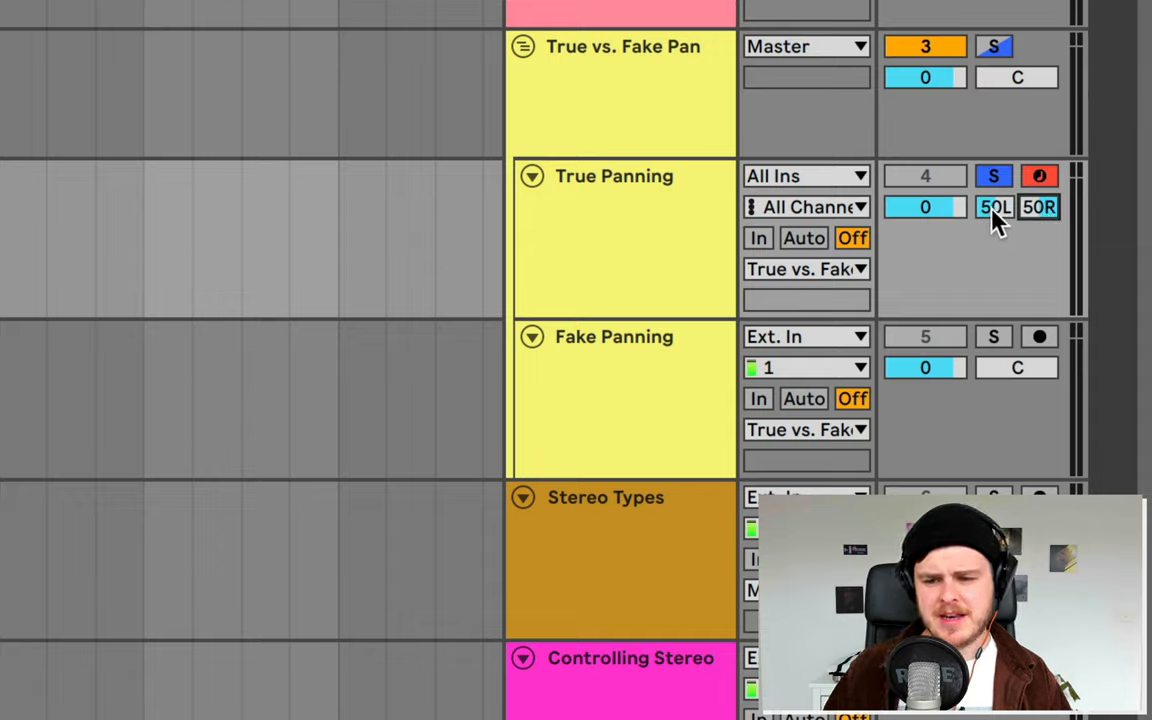
left_click_drag(994, 207, 994, 243)
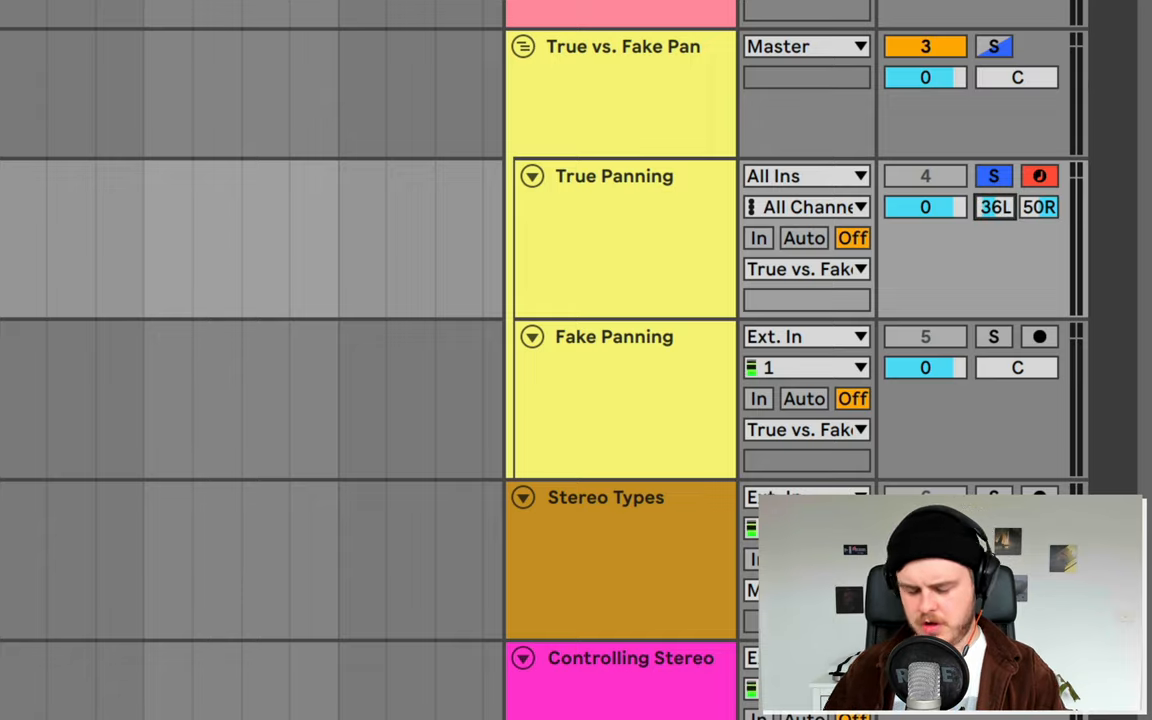
Step: Reset the left and right split-pan fields to centre
left_click(994, 207)
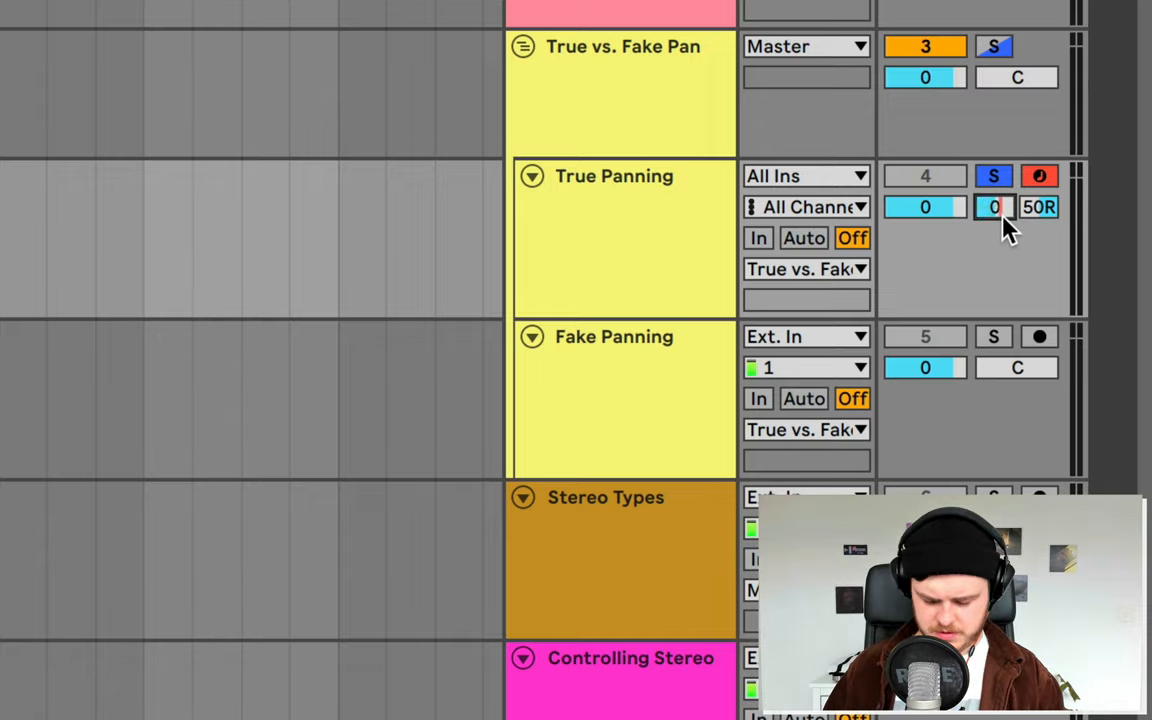
left_click(994, 207)
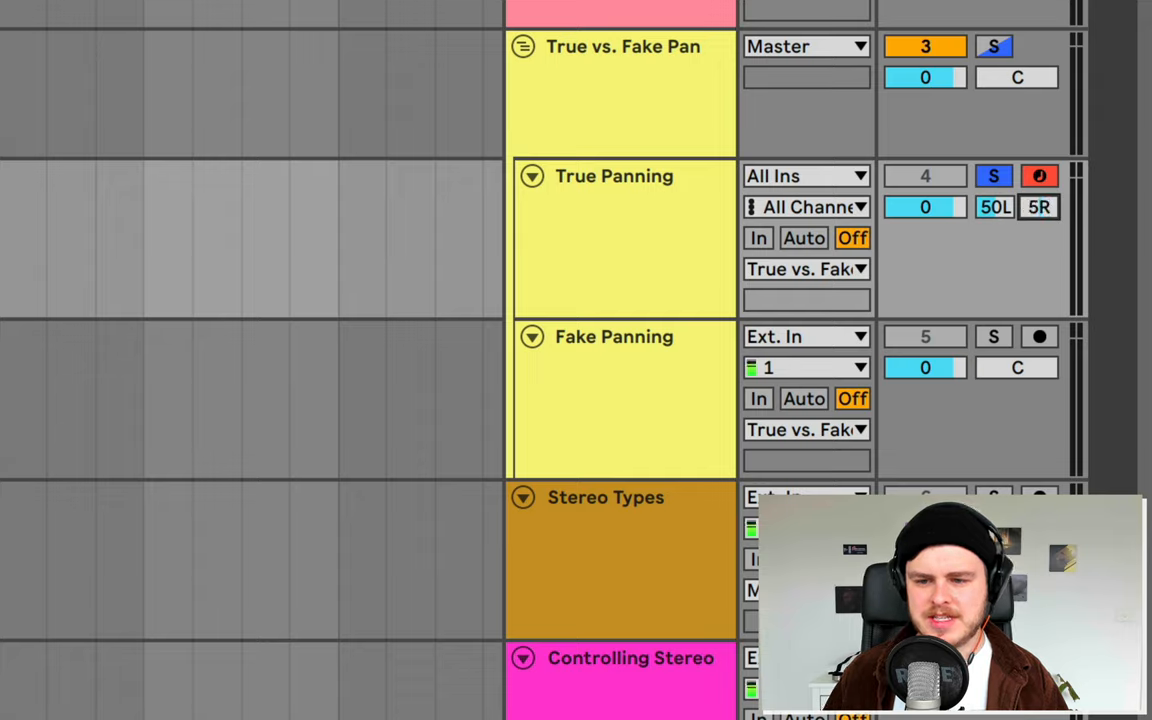
left_click(1038, 207)
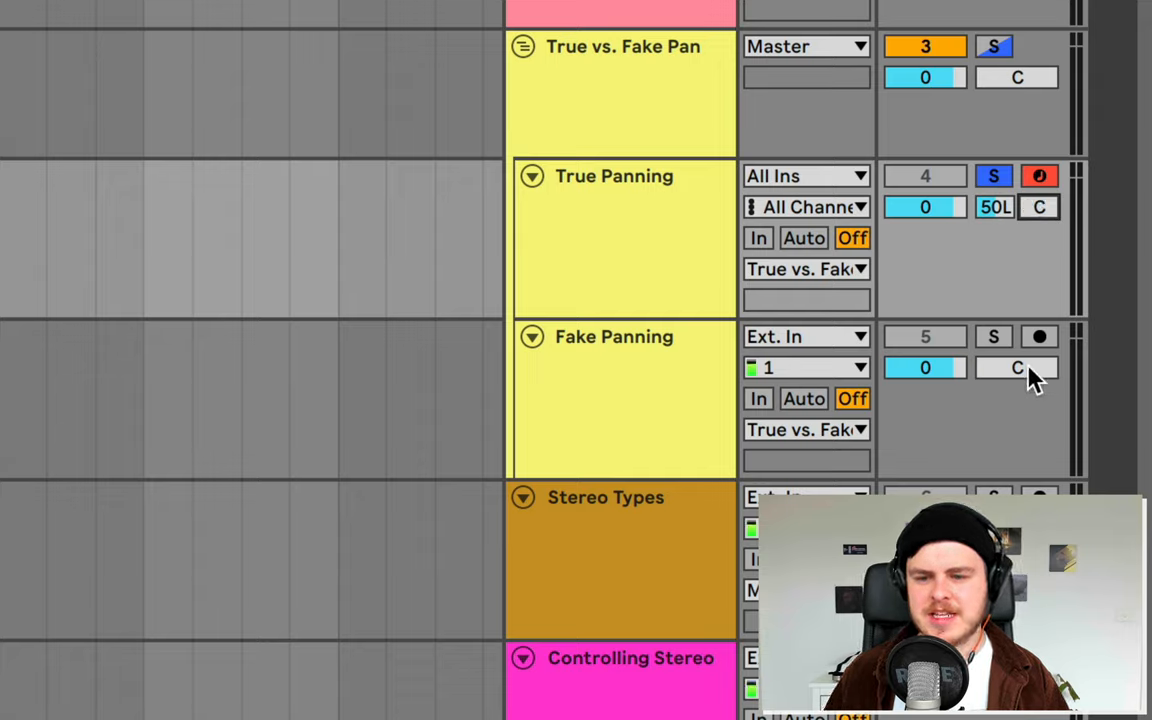
Step: Pan the Fake Panning track off centre
left_click_drag(1016, 367, 1016, 340)
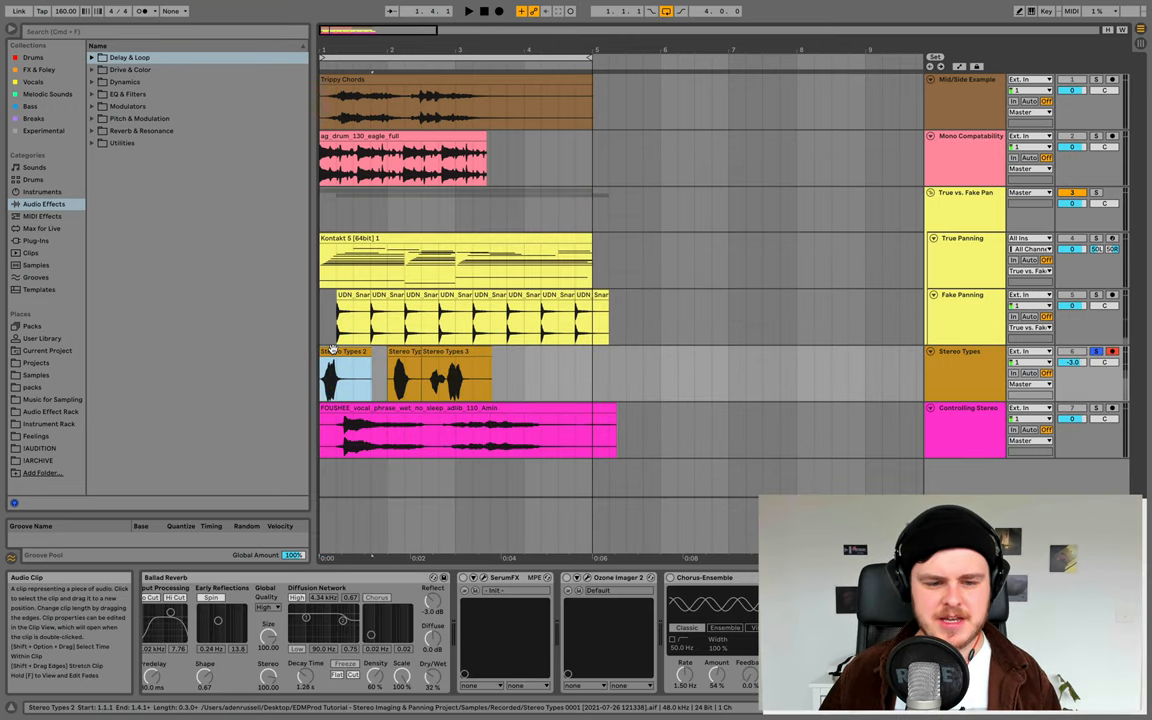
Step: Select the Stereo Types 2 clip and toggle its Delay and SerumFX effects, selecting Ozone Imager 2 on the way
left_click(468, 11)
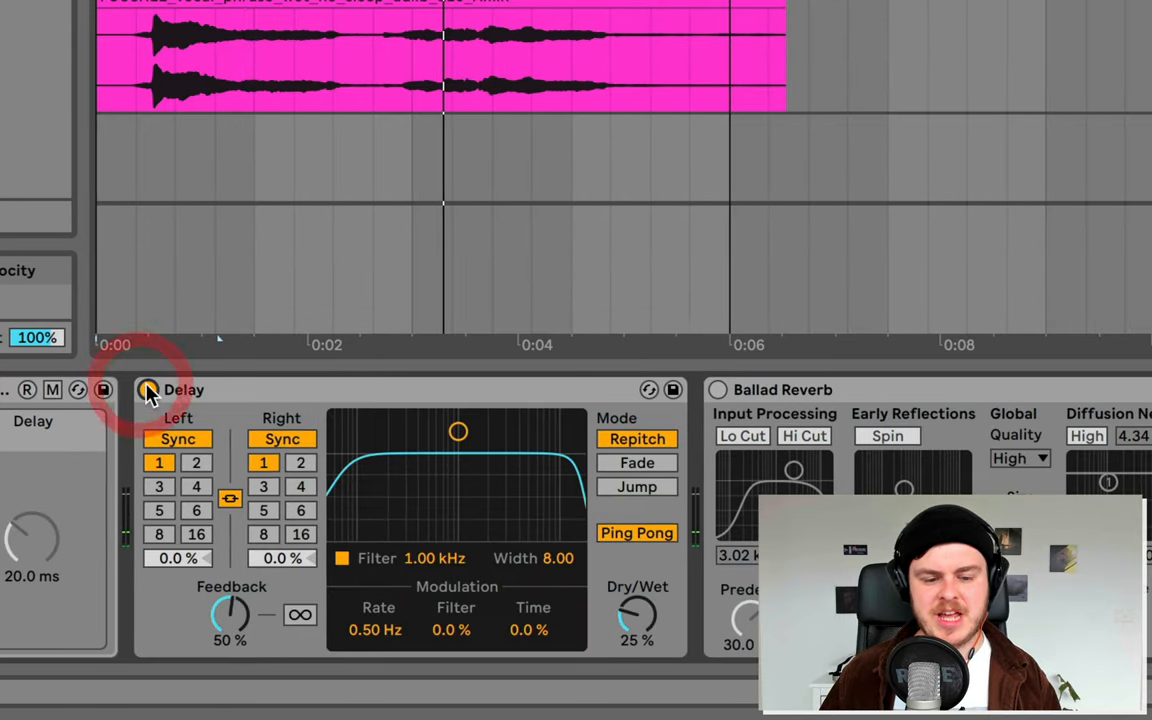
left_click(147, 389)
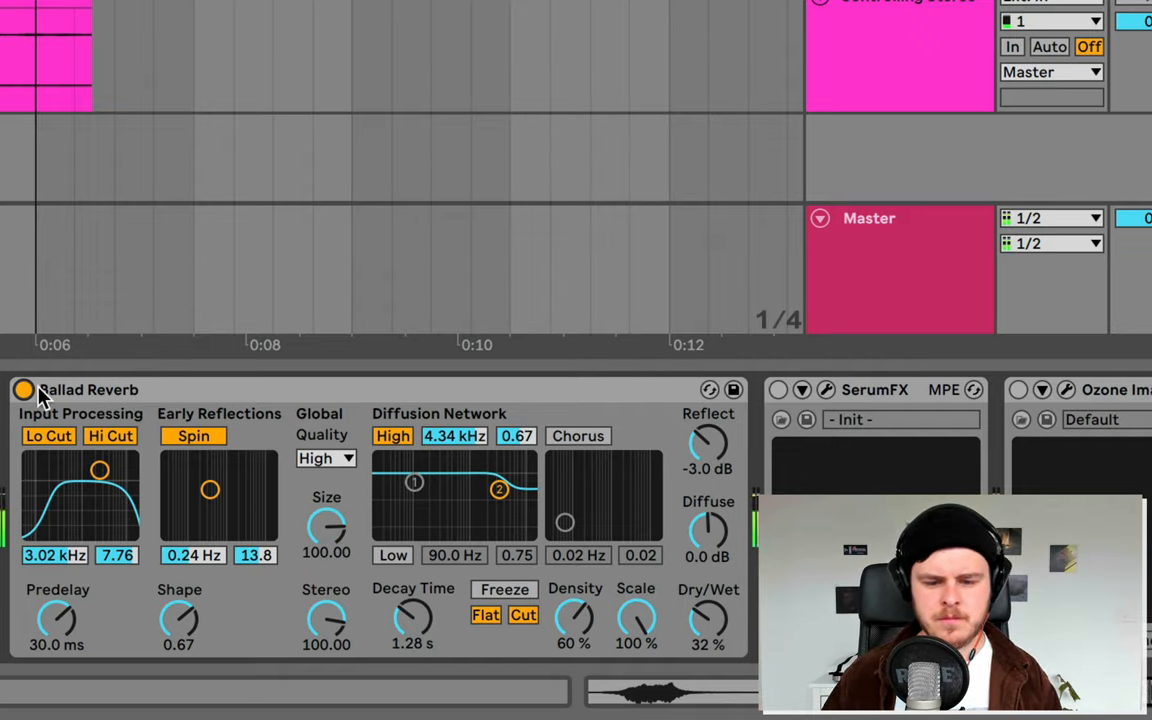
scroll("right", 3)
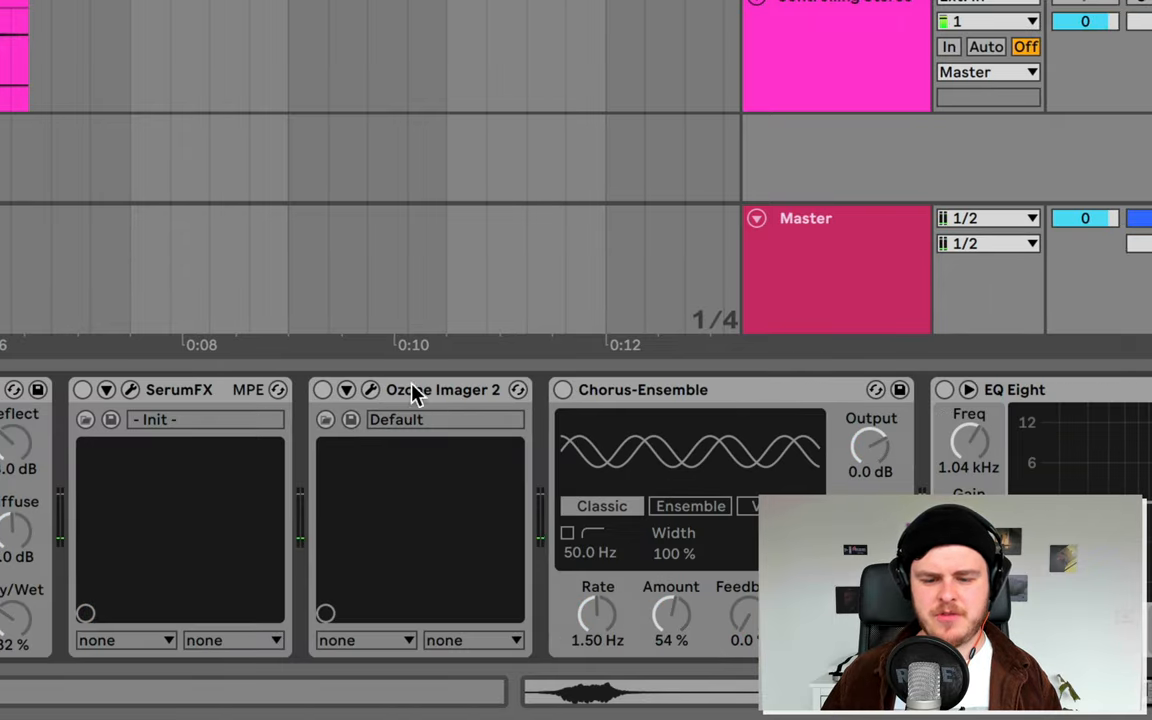
left_click(83, 389)
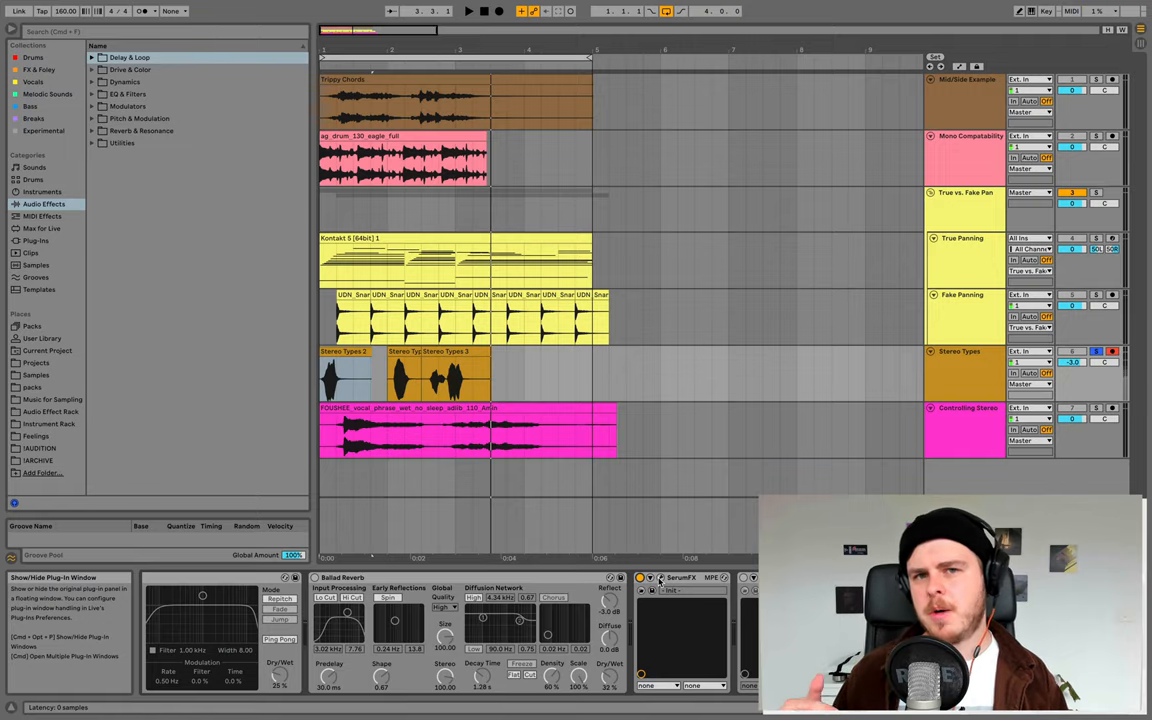
left_click(659, 578)
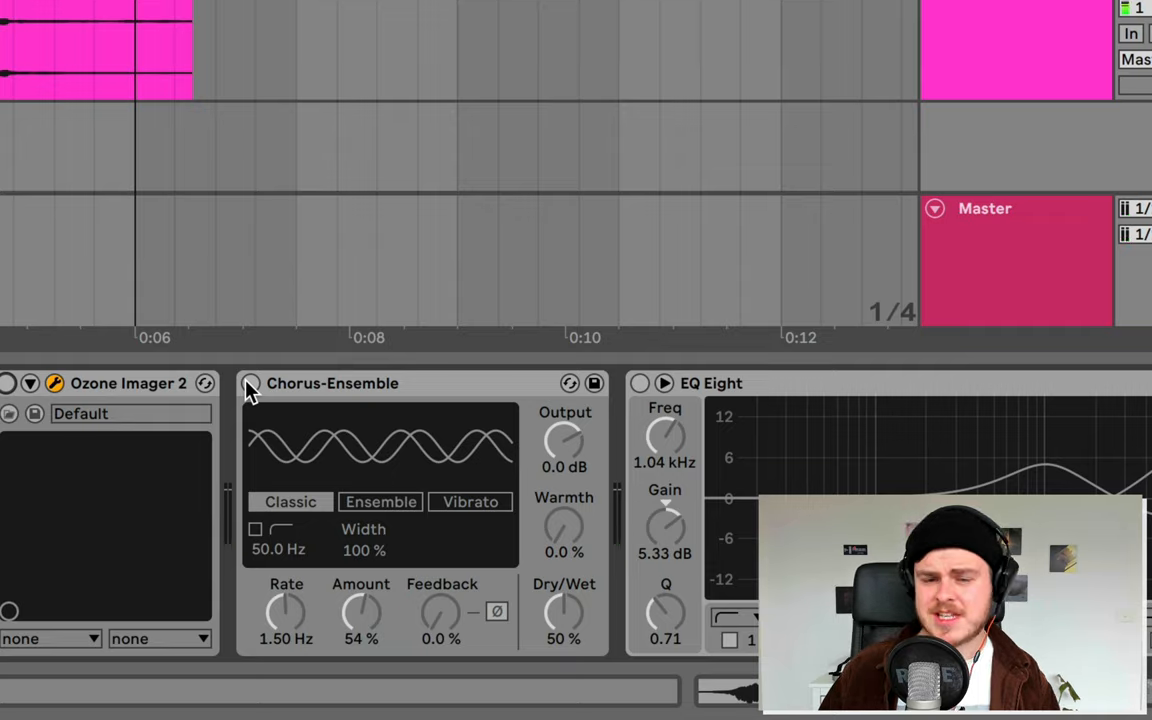
Step: Toggle the Chorus-Ensemble effect on and off to compare the widened sound
left_click(249, 383)
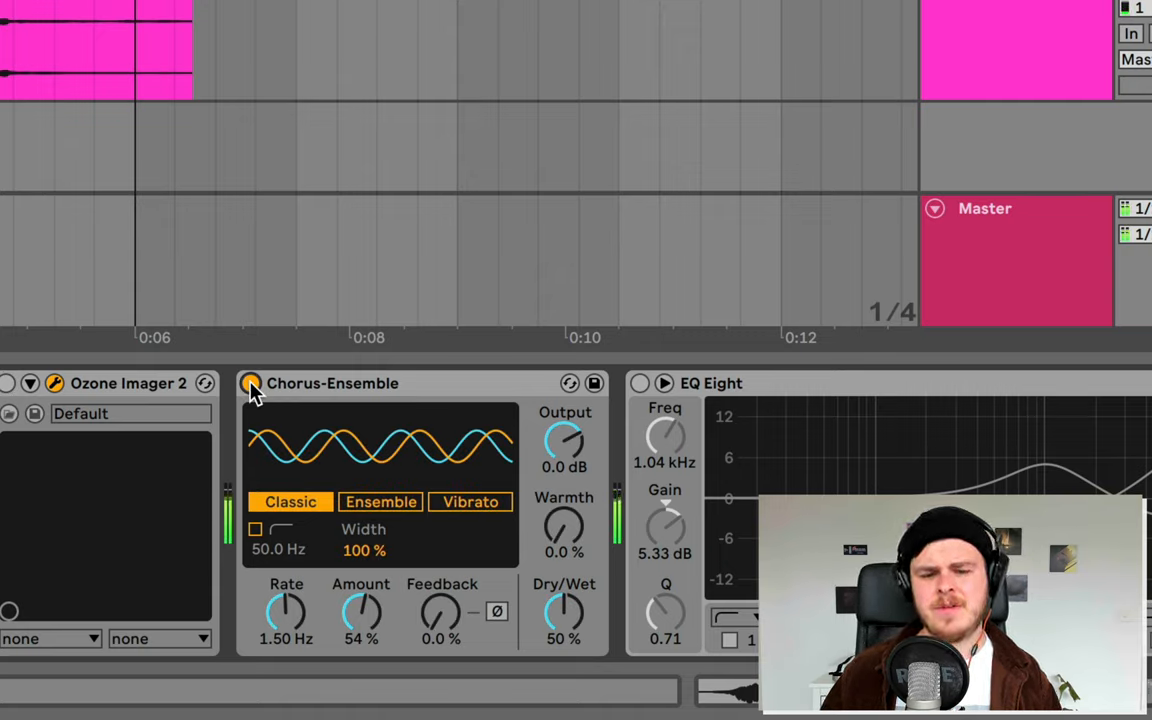
left_click(251, 383)
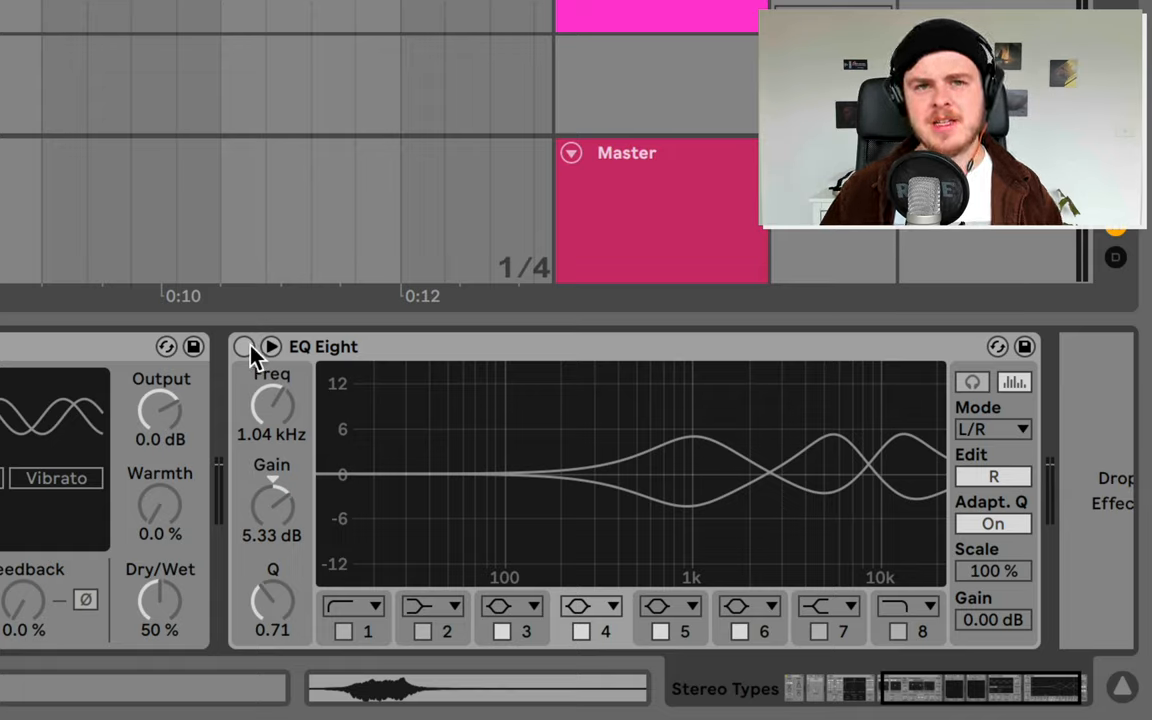
Step: Enable the L/R-mode EQ Eight with opposing left and right boosts
left_click(243, 346)
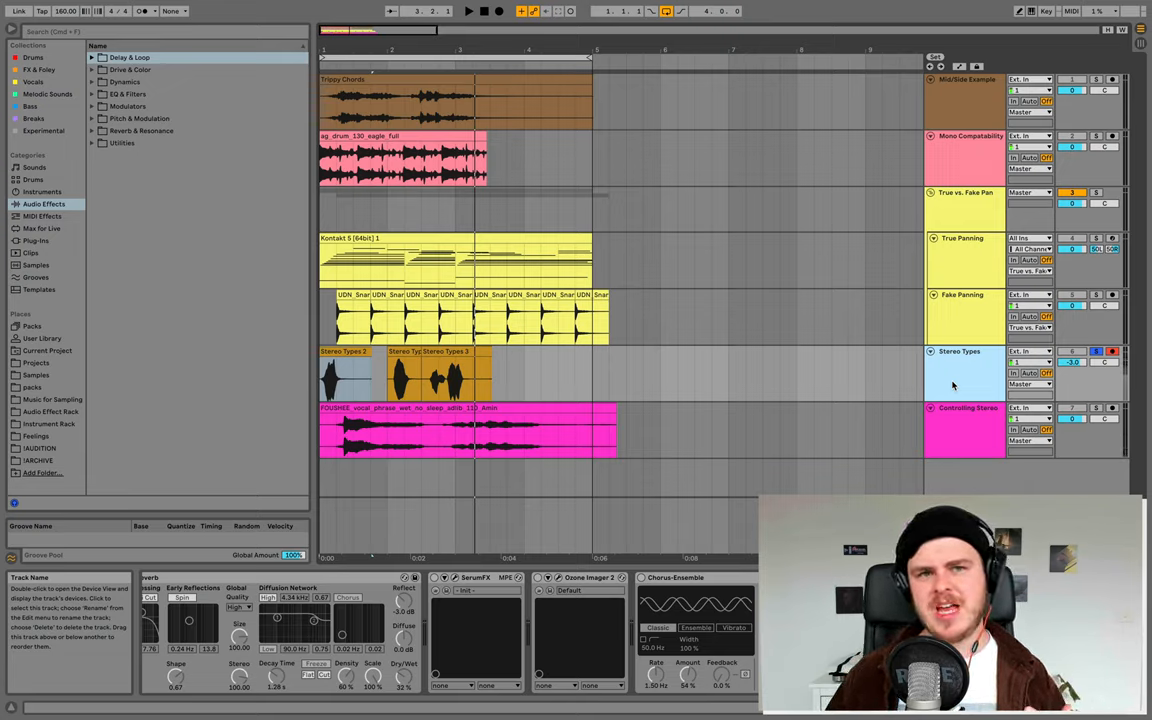
Step: Select the Controlling Stereo vocal track and its Utility device while playback runs
left_click(965, 418)
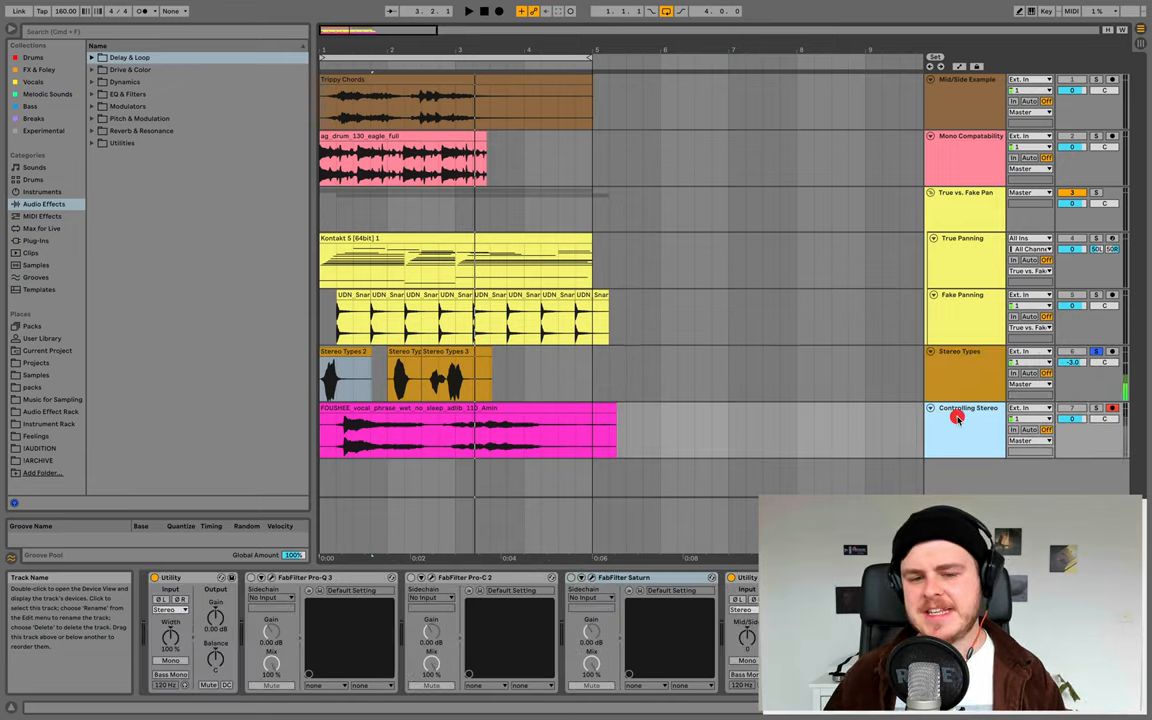
left_click(1095, 408)
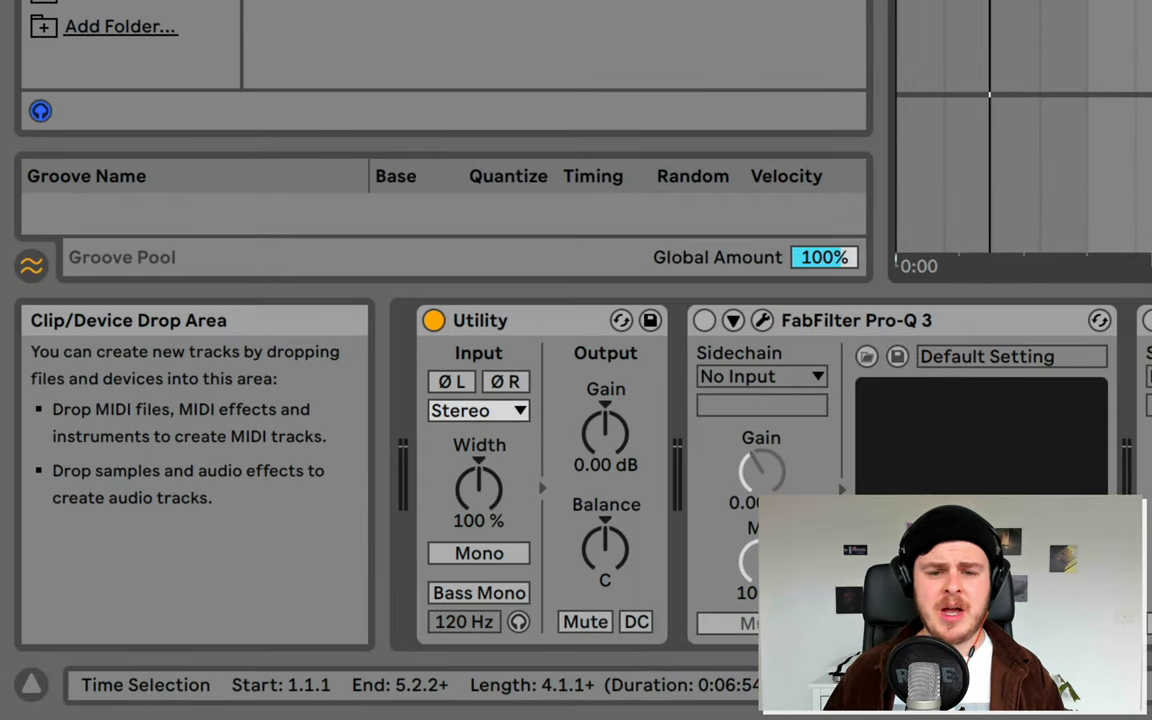
left_click(480, 320)
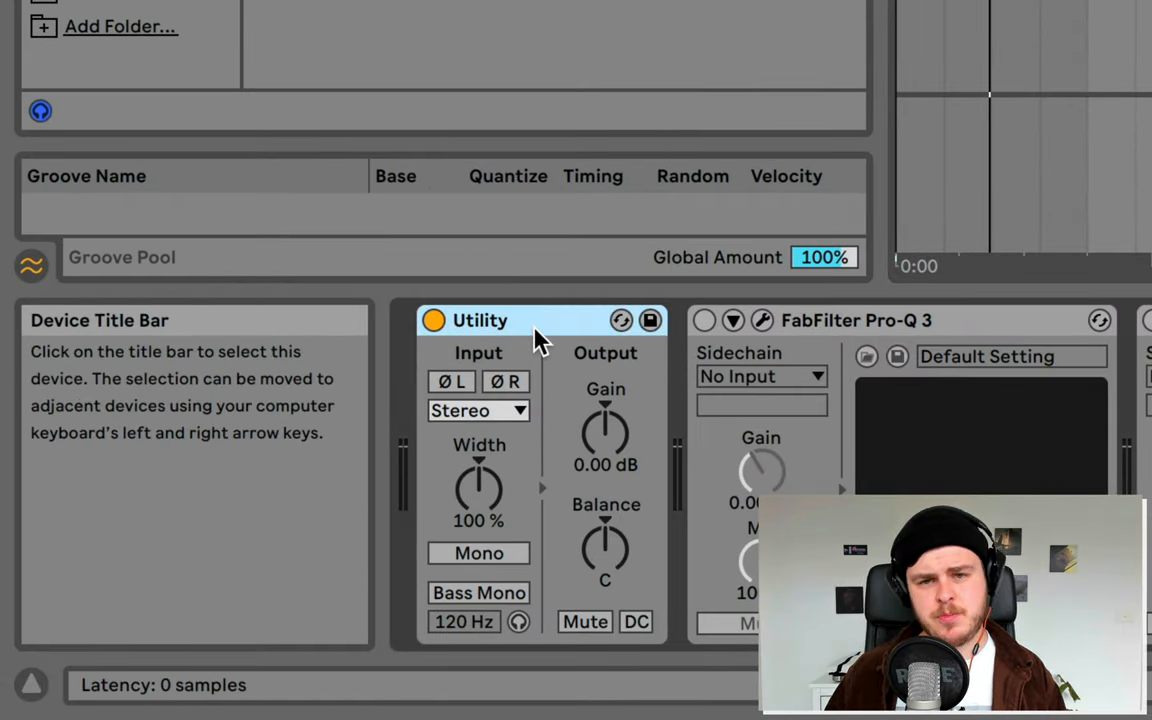
mouse_move(478, 490)
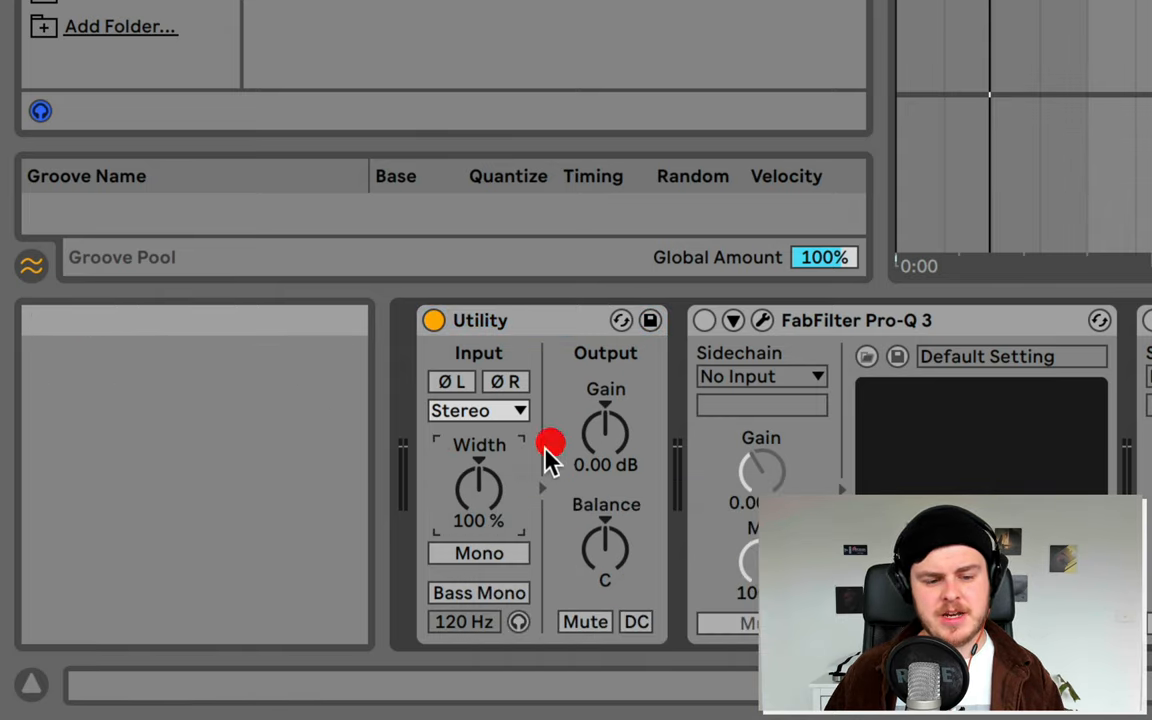
mouse_move(478, 490)
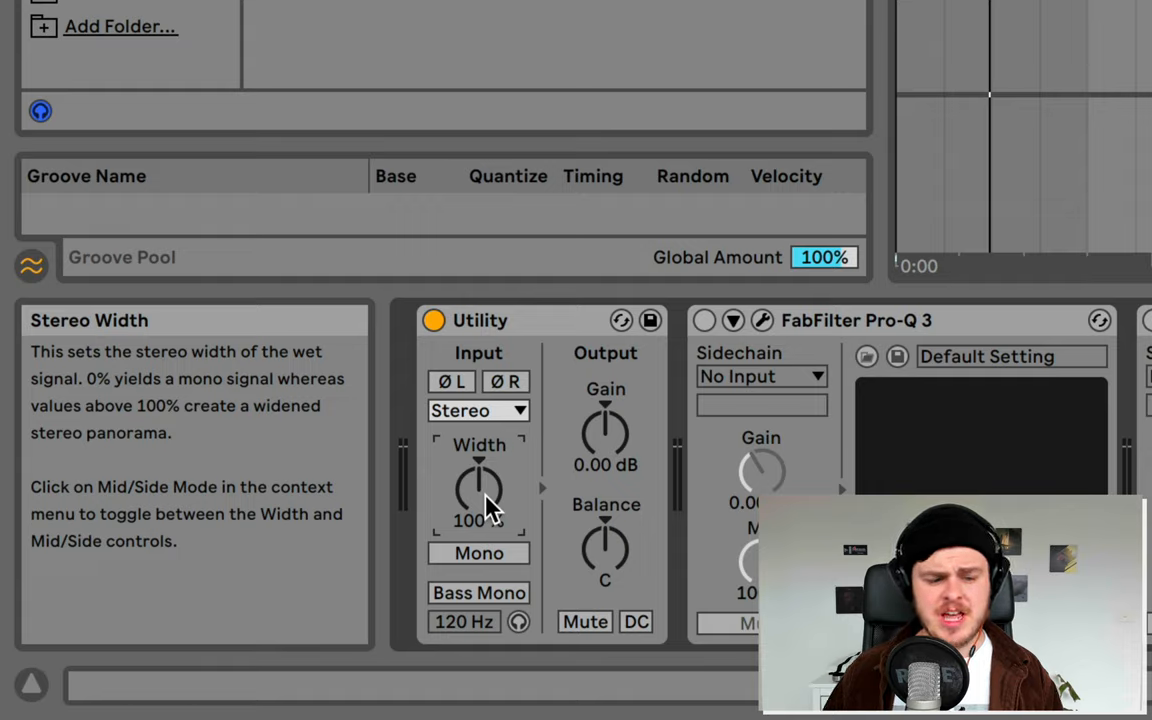
Step: Sweep the Utility Width down until the vocal collapses to mono at 0%
left_click_drag(478, 485, 478, 520)
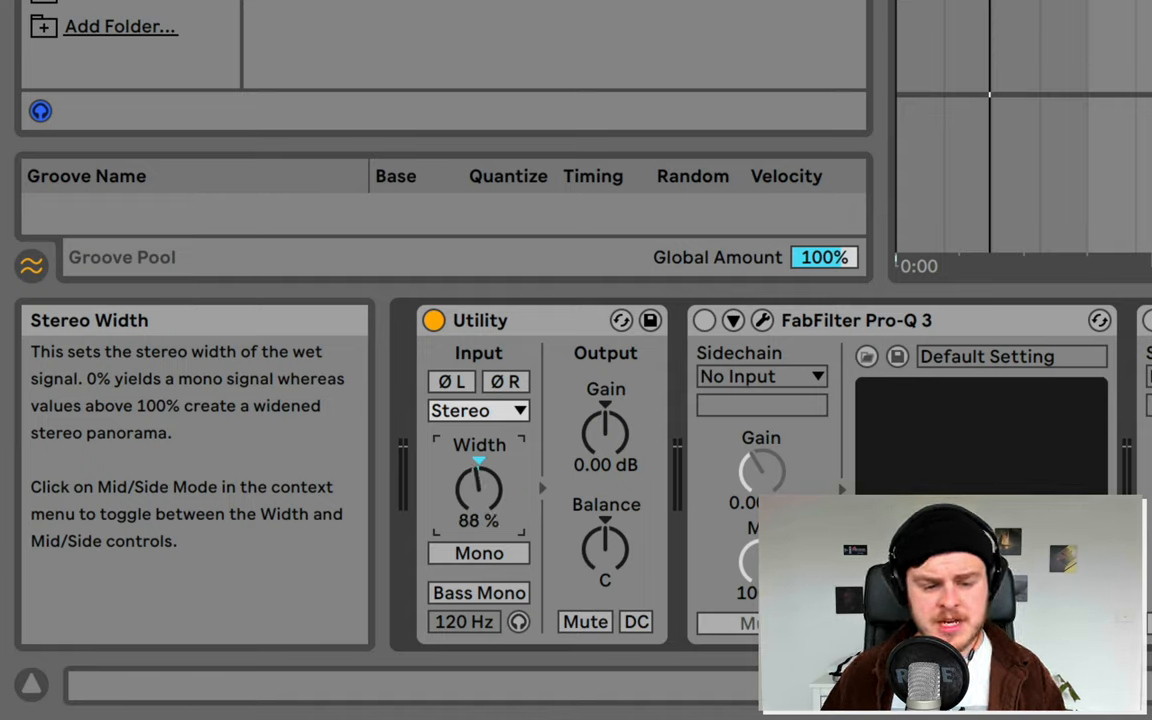
left_click_drag(478, 490, 478, 520)
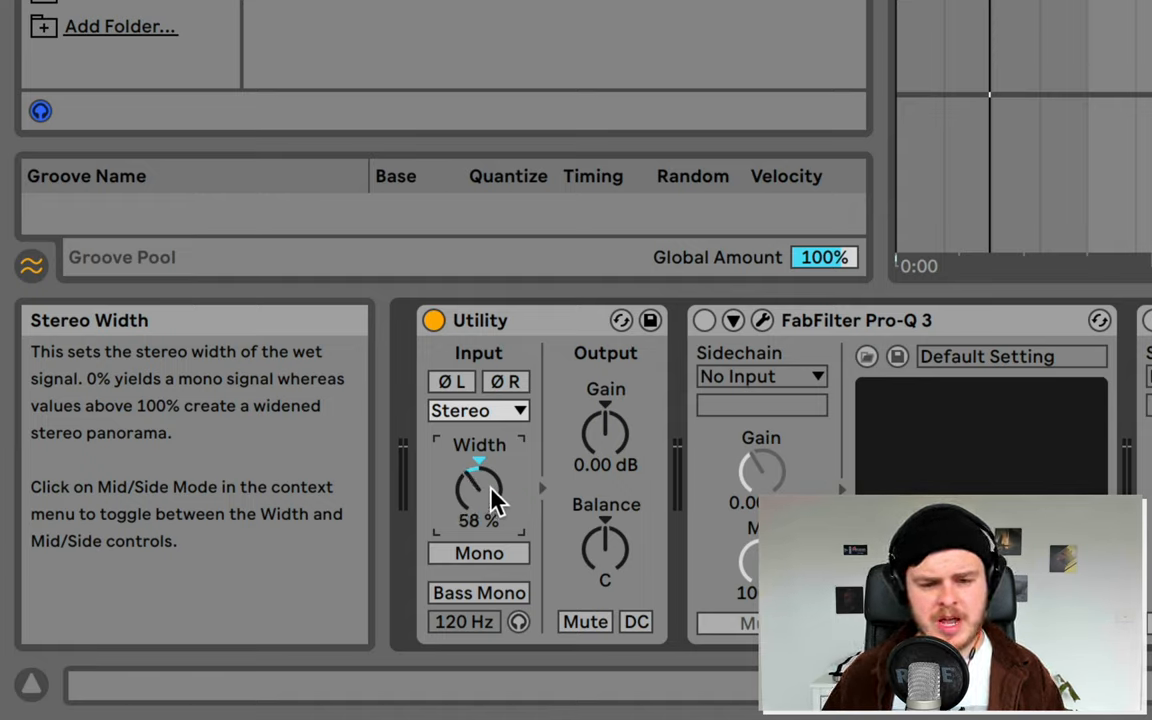
left_click_drag(478, 490, 485, 470)
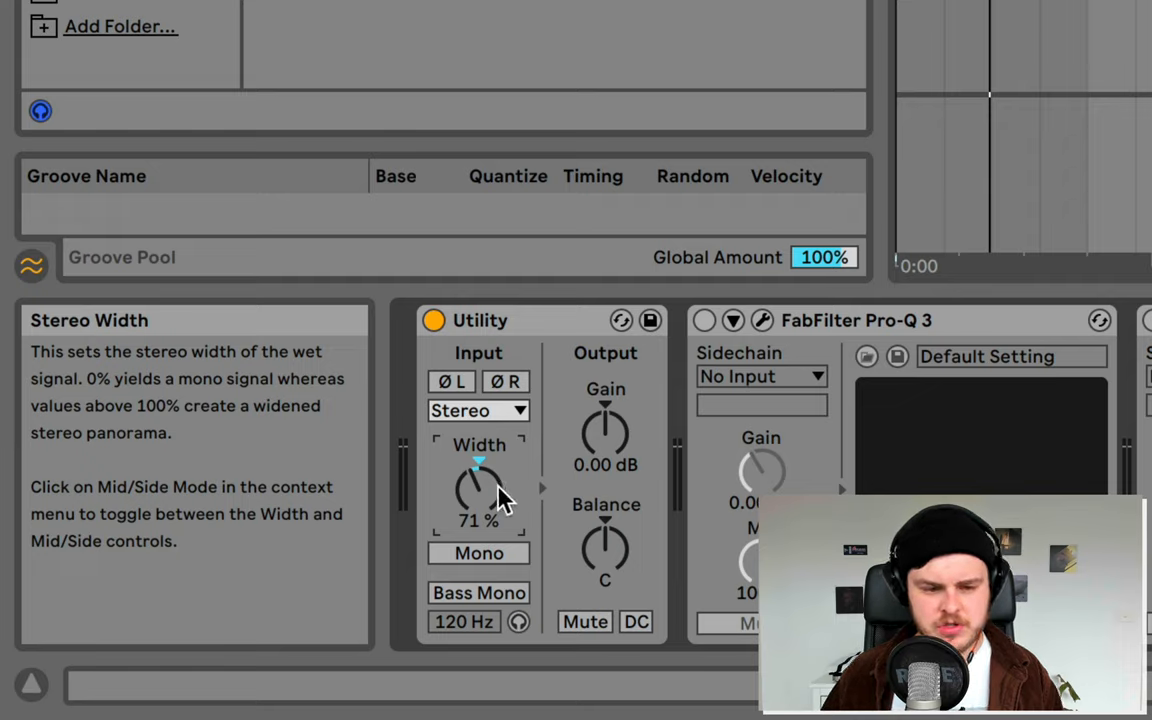
left_click_drag(478, 490, 478, 520)
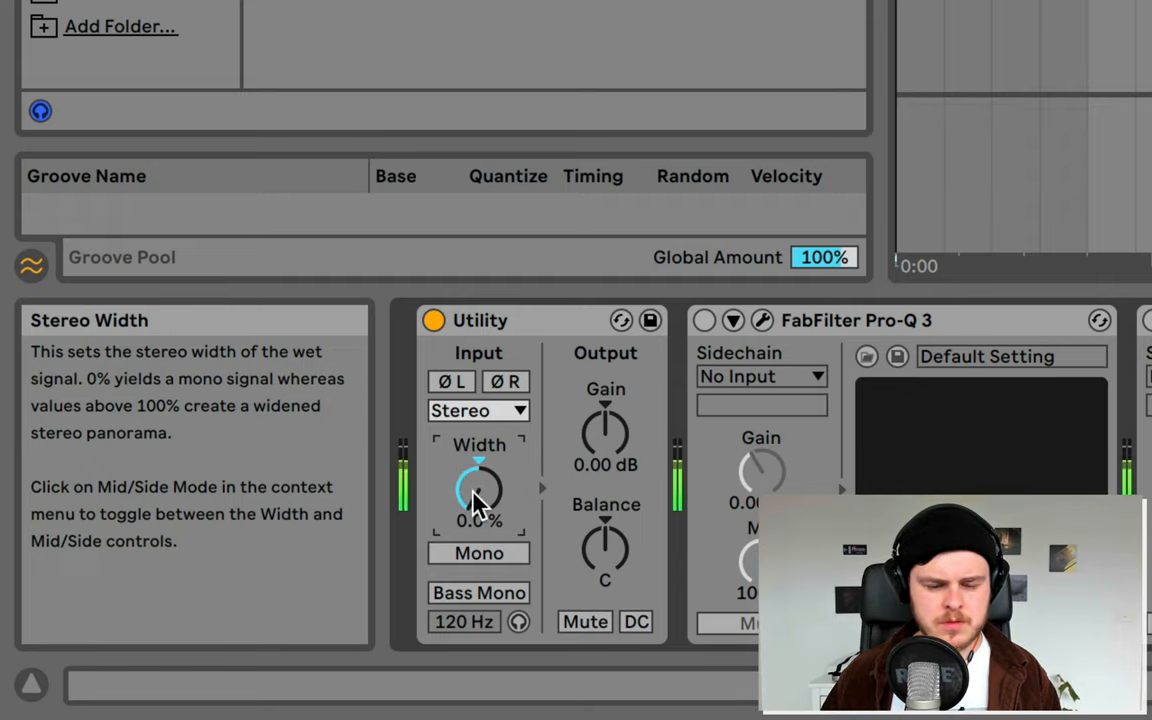
Step: Widen the vocal past 100% up to about 294%, then settle Width back at 100%
left_click_drag(478, 495, 478, 465)
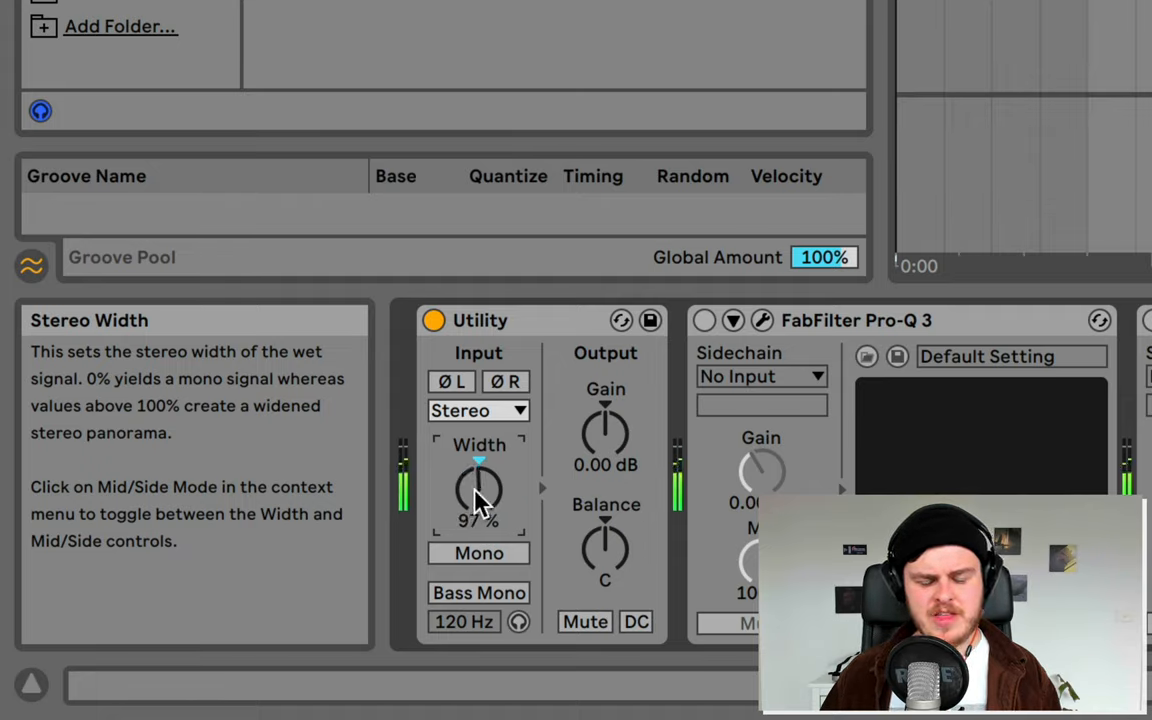
left_click_drag(479, 490, 479, 470)
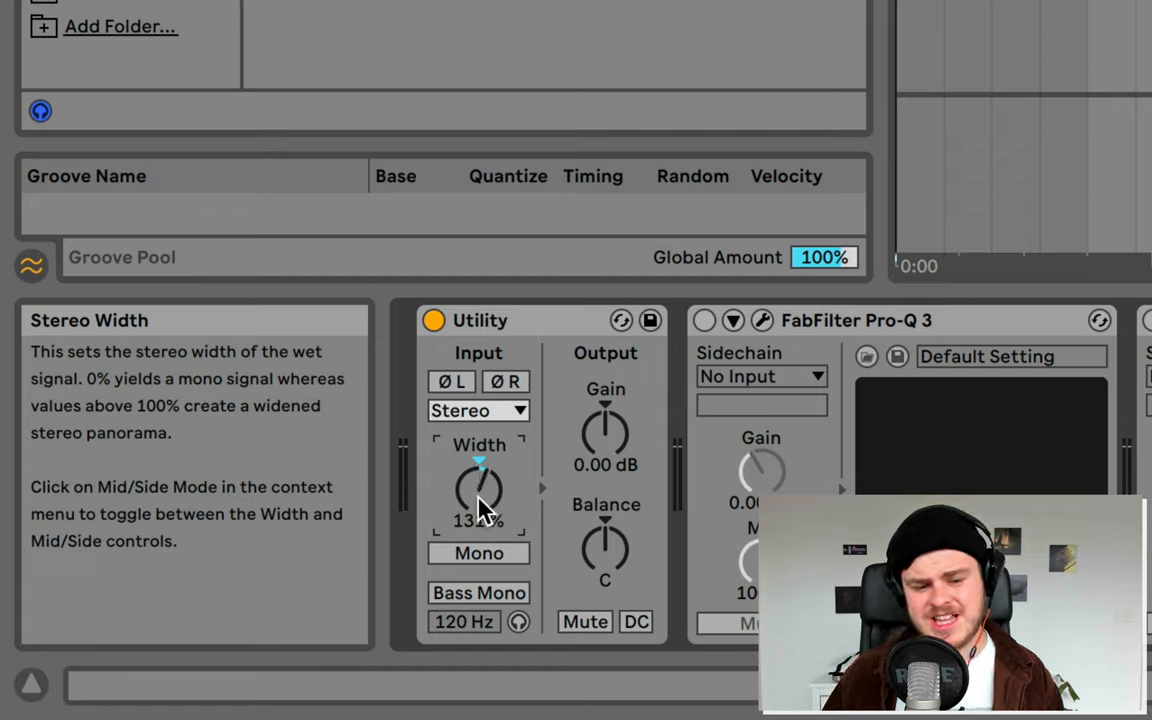
left_click_drag(480, 490, 480, 465)
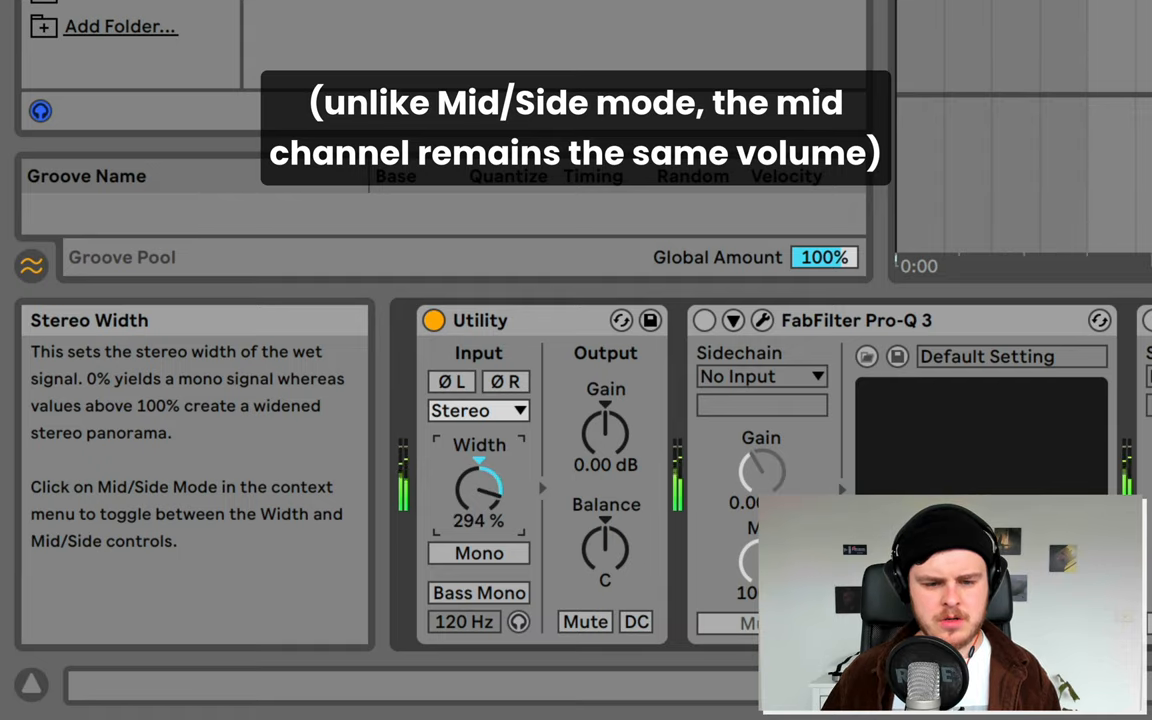
left_click_drag(480, 490, 480, 510)
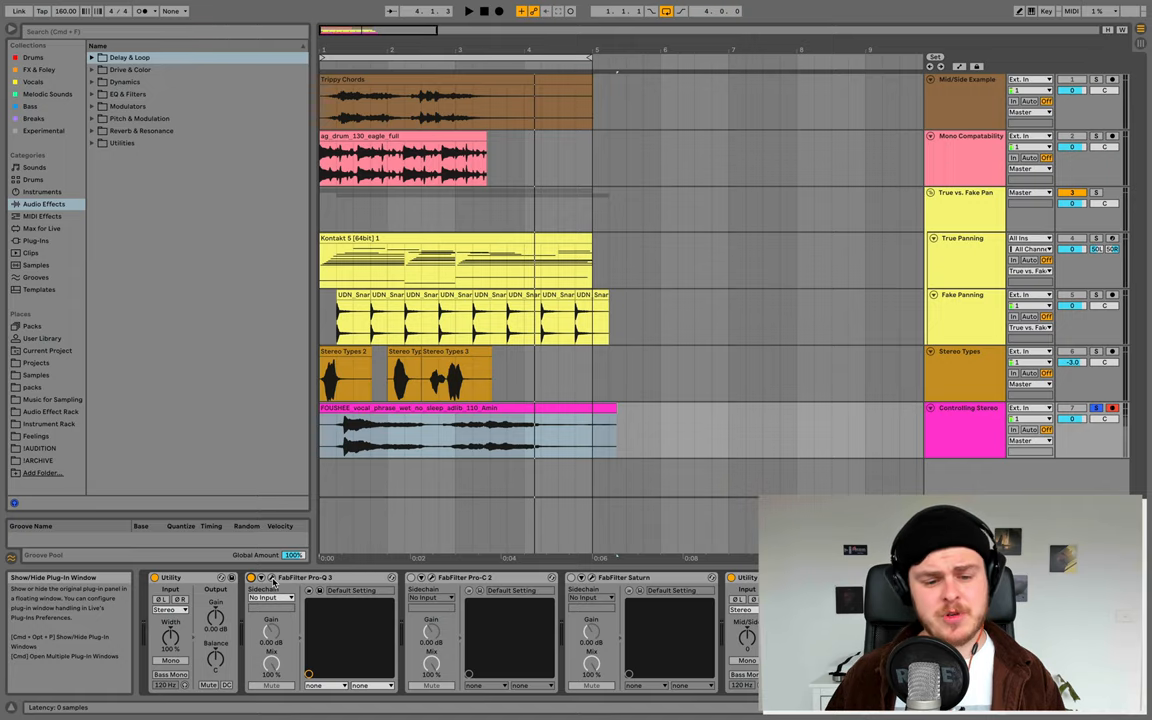
Step: In Pro-Q 3, boost the side-channel high shelf around 5 kHz, then ease it back slightly
left_click(252, 577)
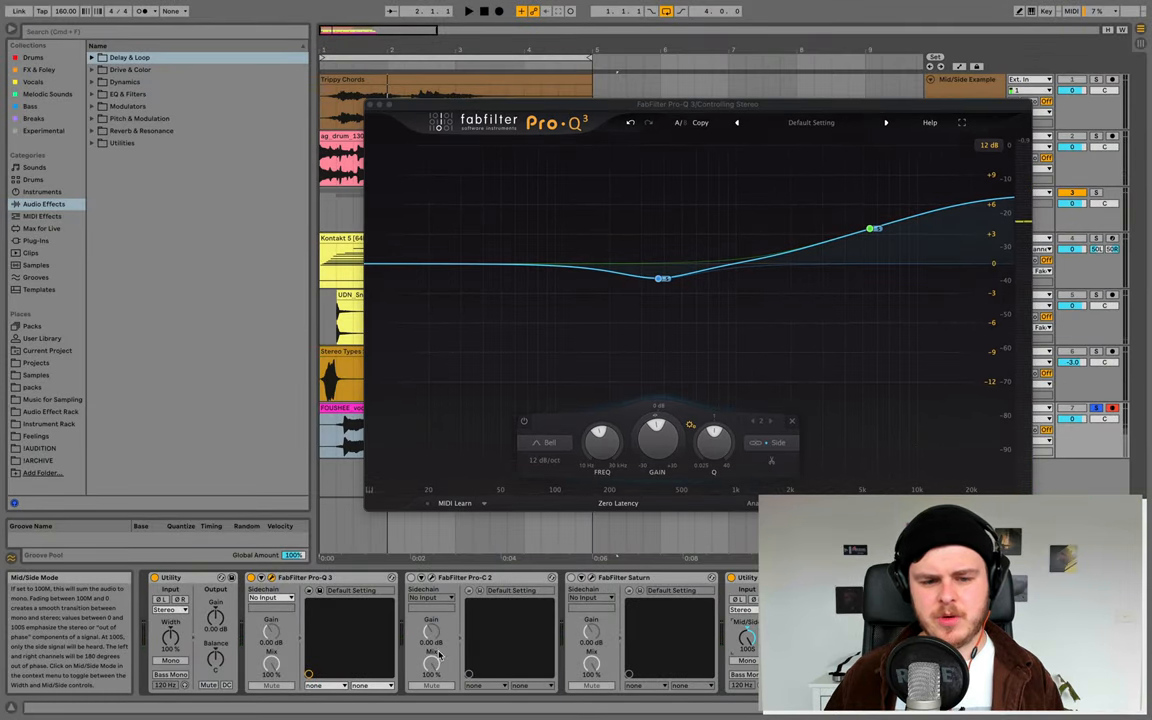
left_click(962, 122)
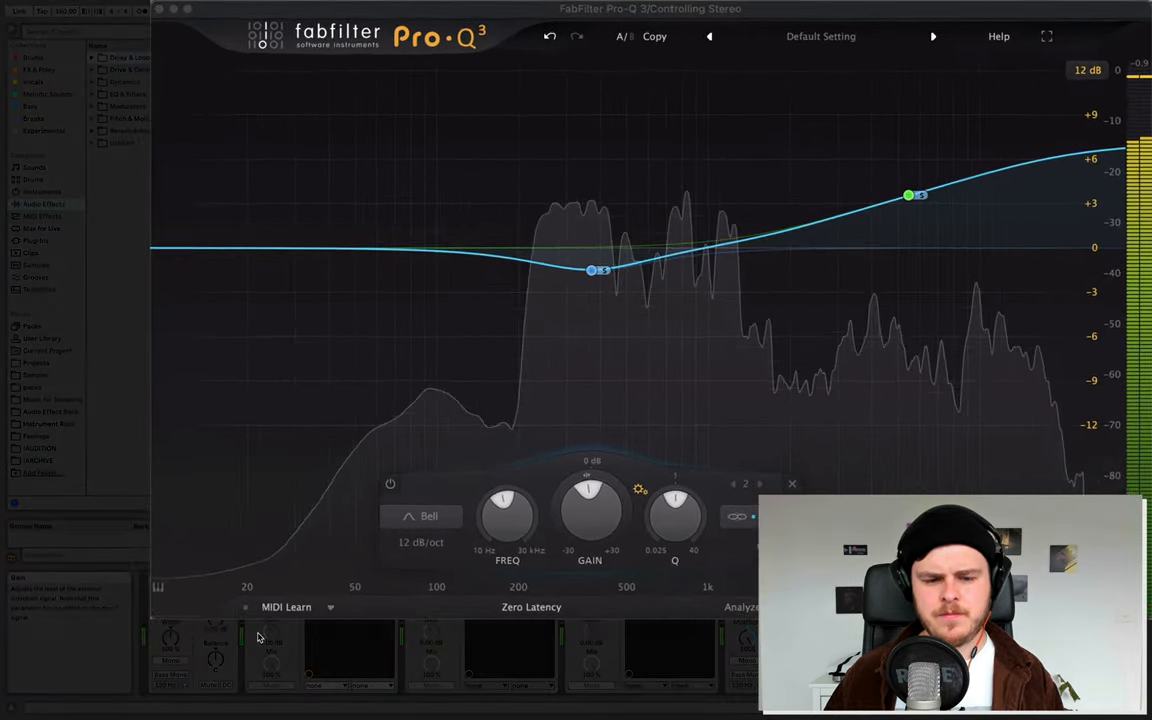
left_click_drag(908, 195, 897, 164)
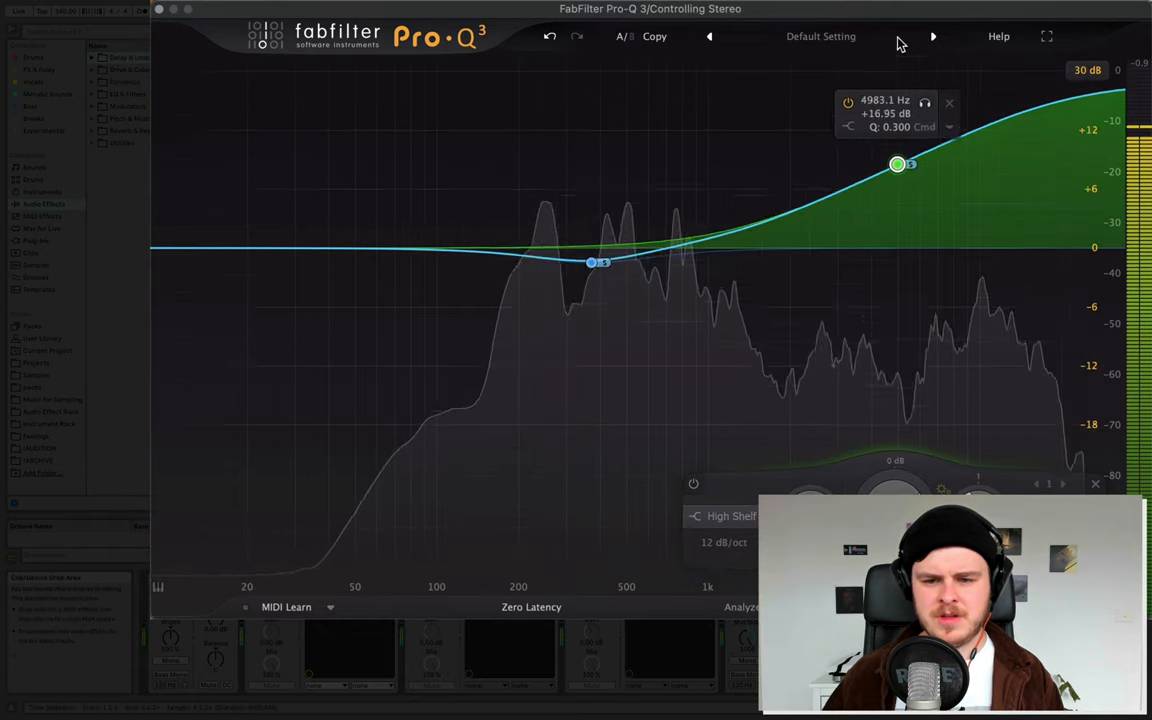
left_click_drag(897, 164, 916, 210)
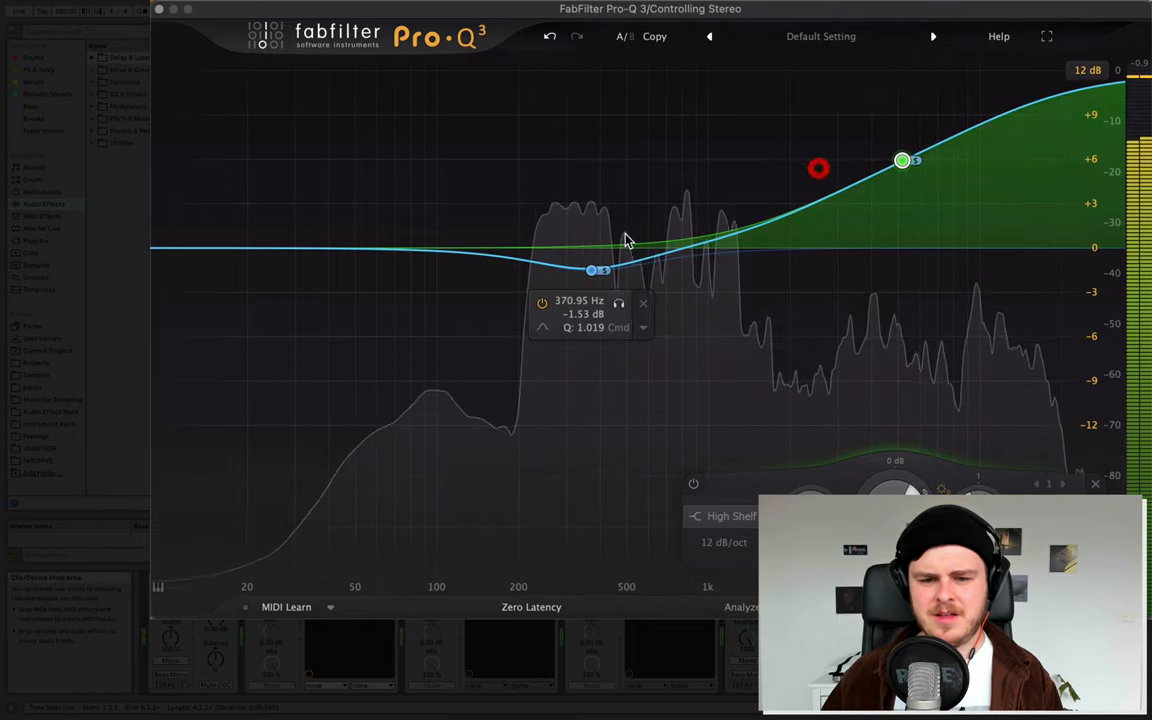
Step: Cut deeply around 310 Hz, then soften it to a gentle dip near 320 Hz
left_click_drag(591, 270, 570, 387)
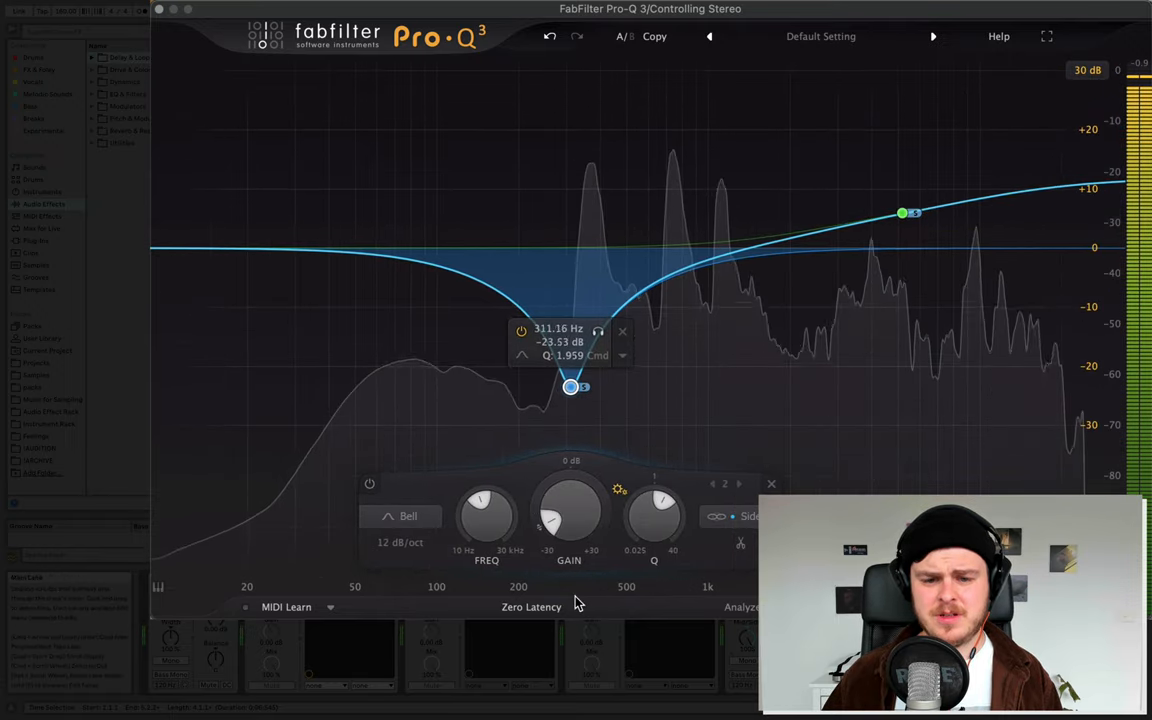
left_click_drag(570, 387, 575, 298)
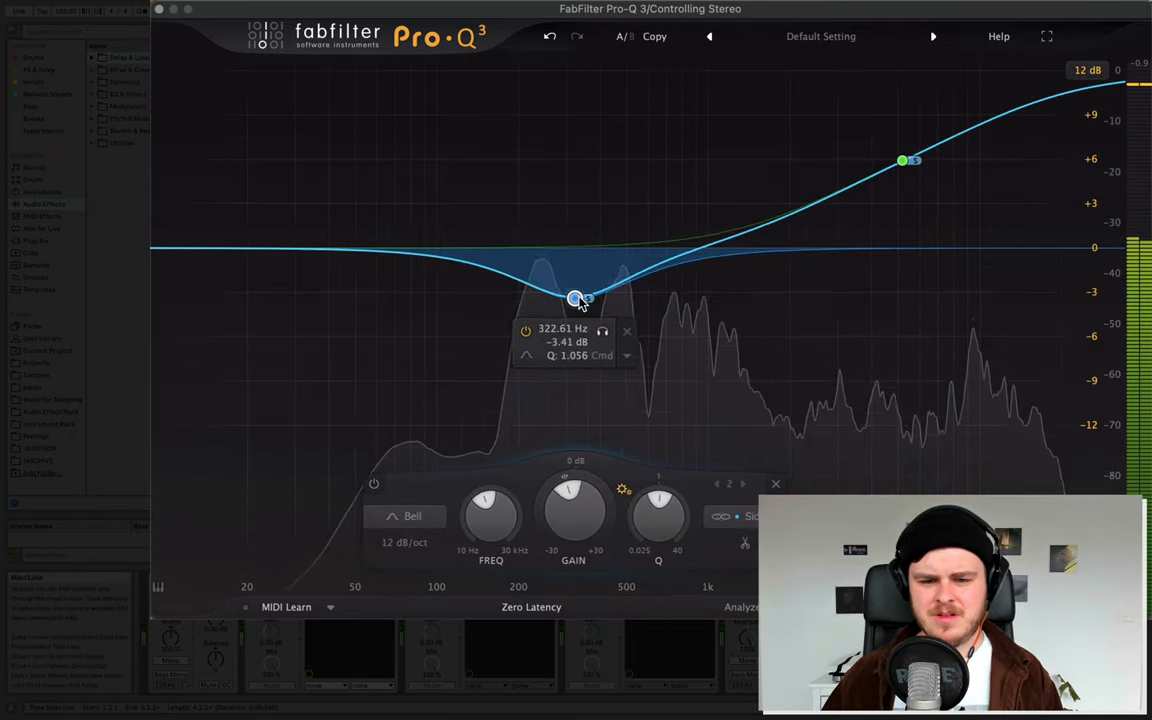
left_click_drag(575, 300, 575, 307)
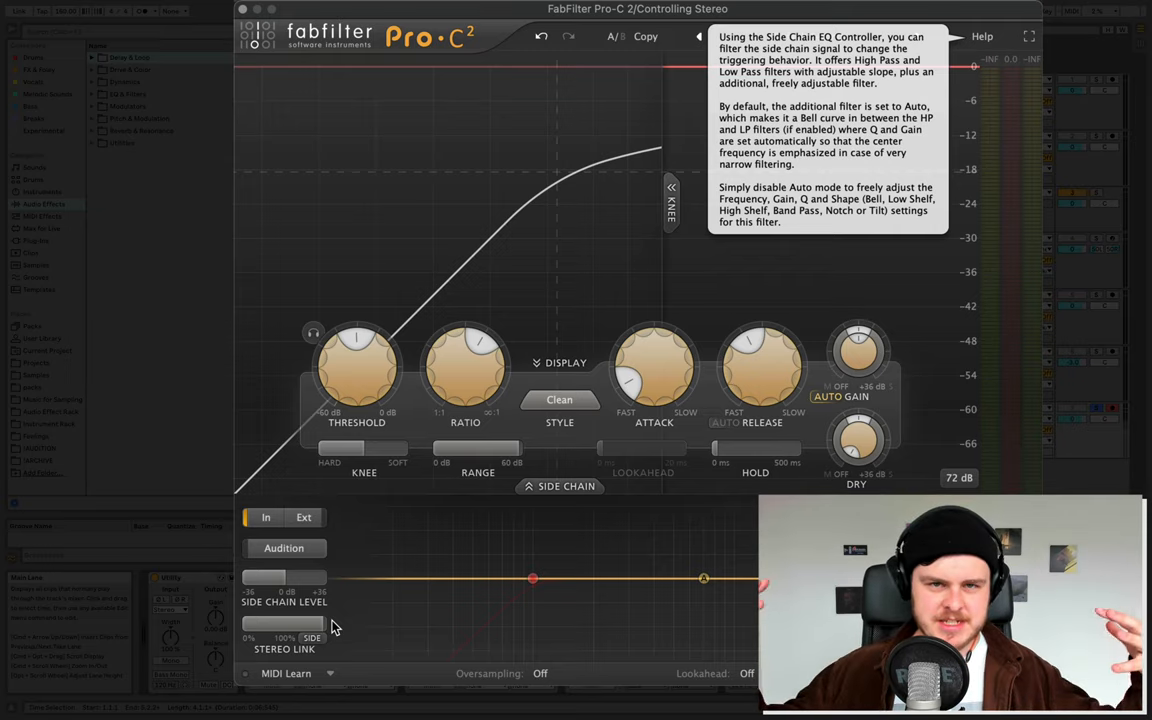
Step: Lower the Pro-C 2 side-linked threshold to about -18 dB
left_click_drag(357, 355, 357, 365)
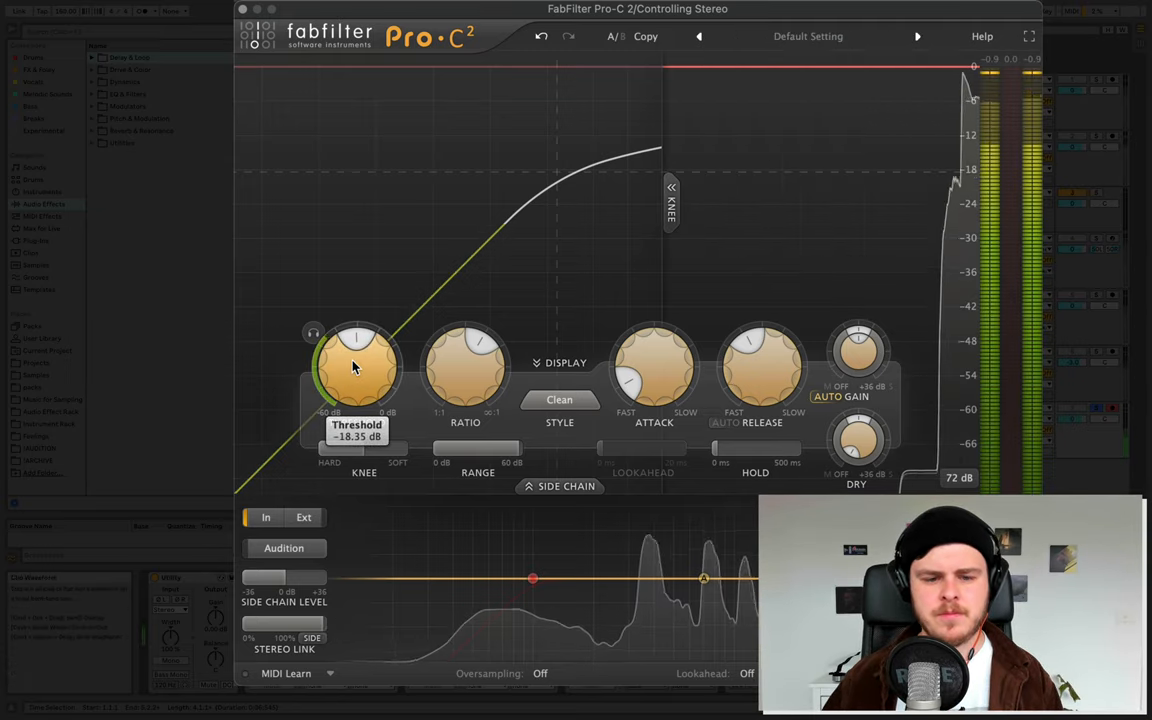
left_click_drag(357, 365, 357, 470)
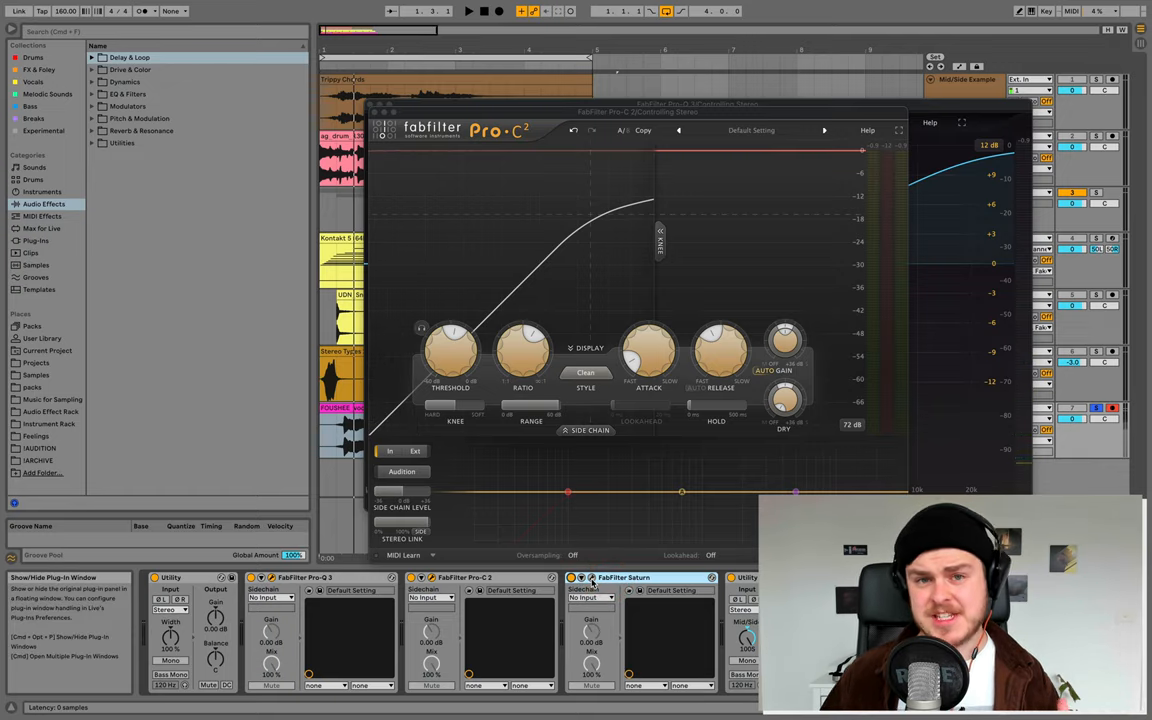
Step: Show Saturn's Clean Tube Mid/Side distortion setup, then close the plugin windows
left_click(624, 577)
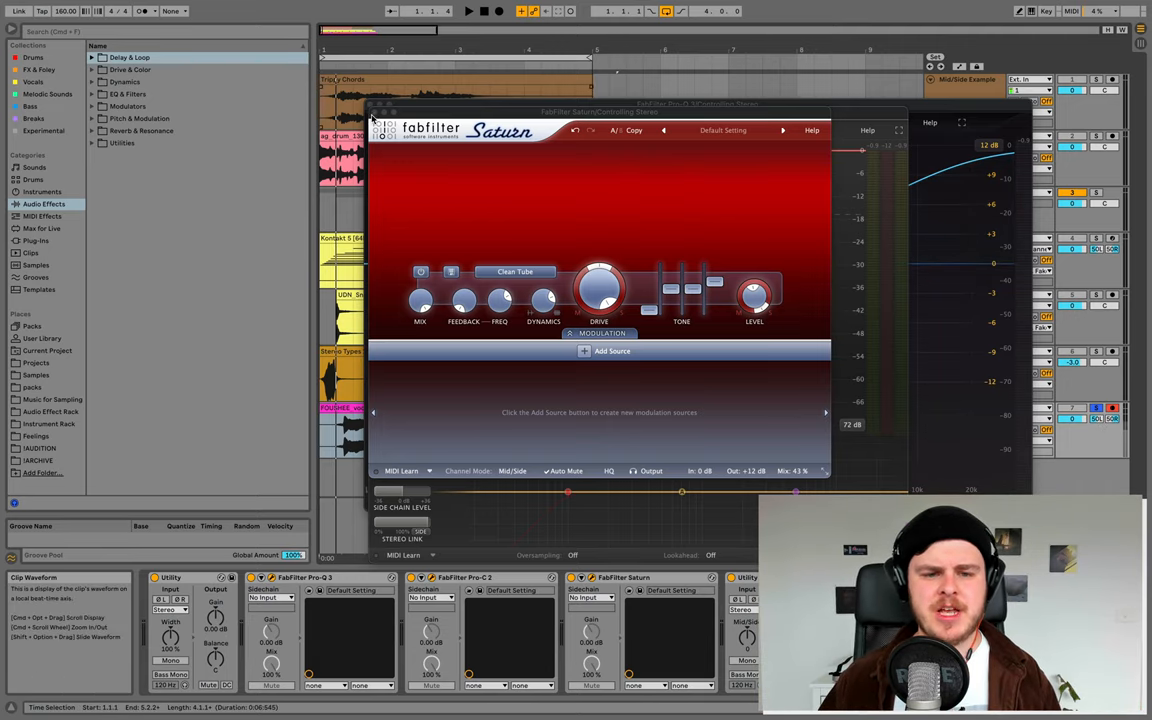
left_click(372, 118)
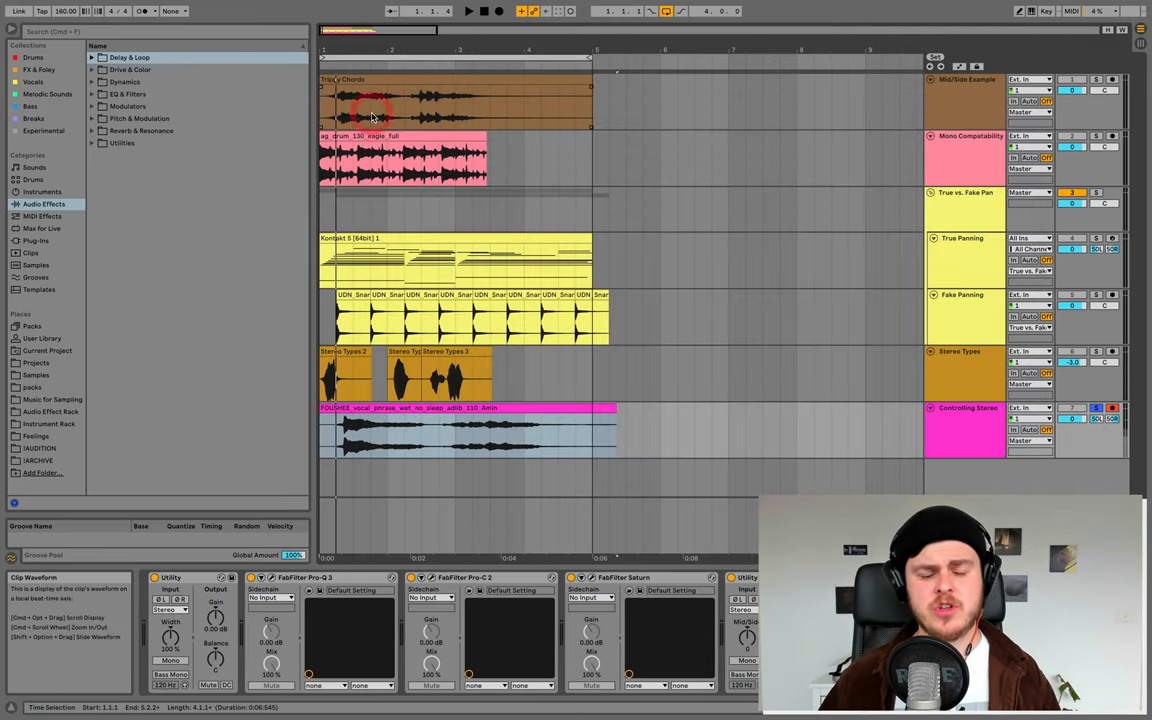